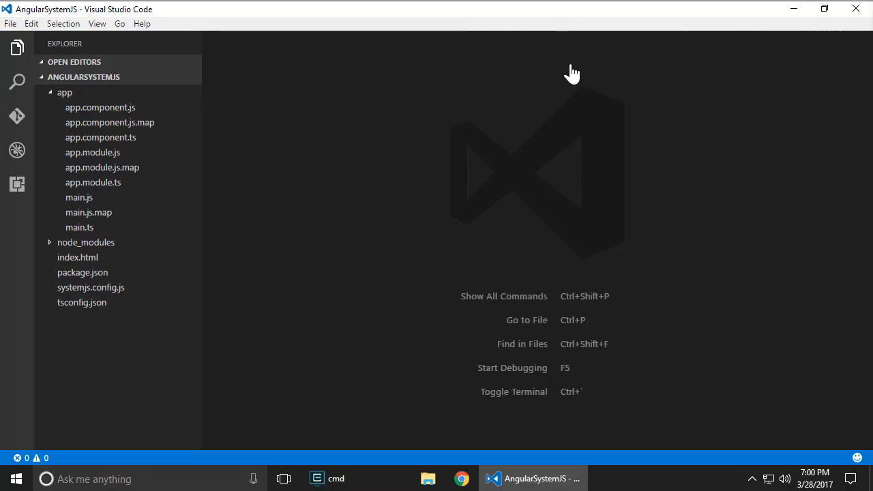
pyautogui.moveTo(491, 88)
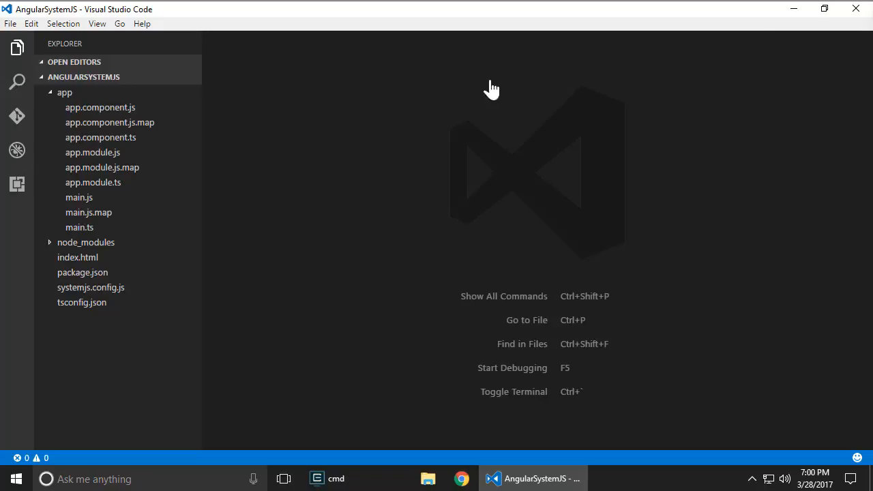
pyautogui.moveTo(325, 85)
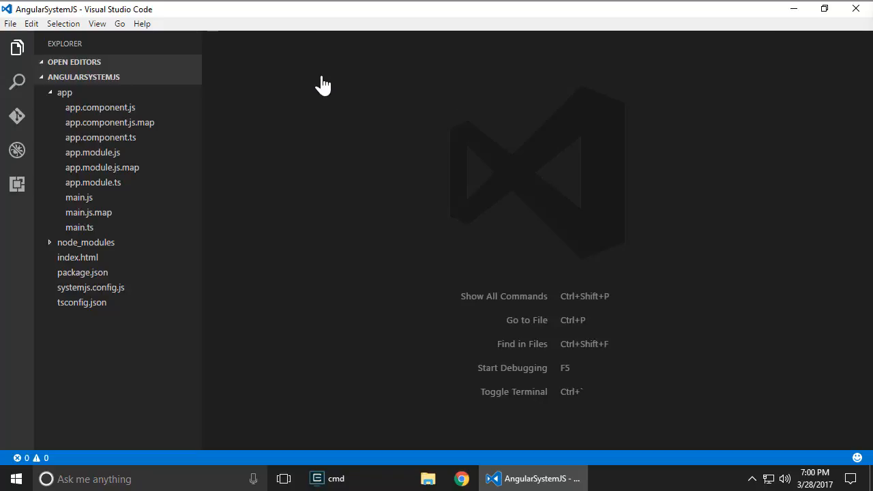
pyautogui.moveTo(330, 68)
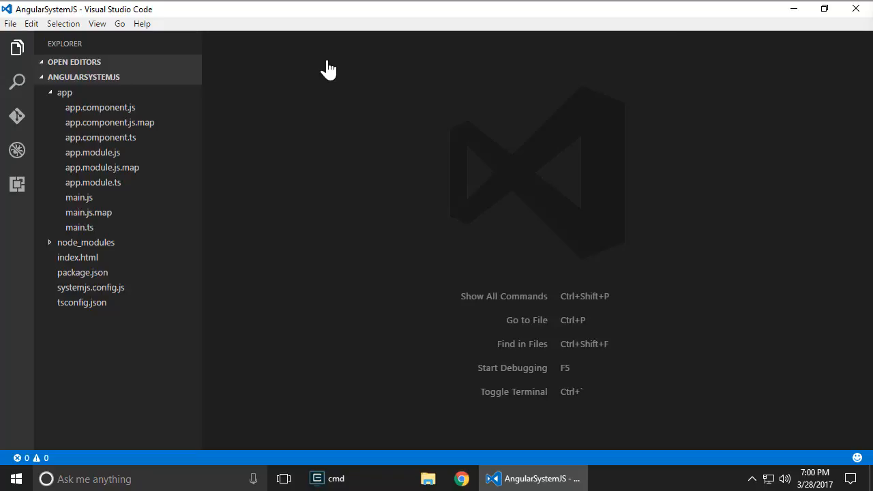
pyautogui.moveTo(148, 305)
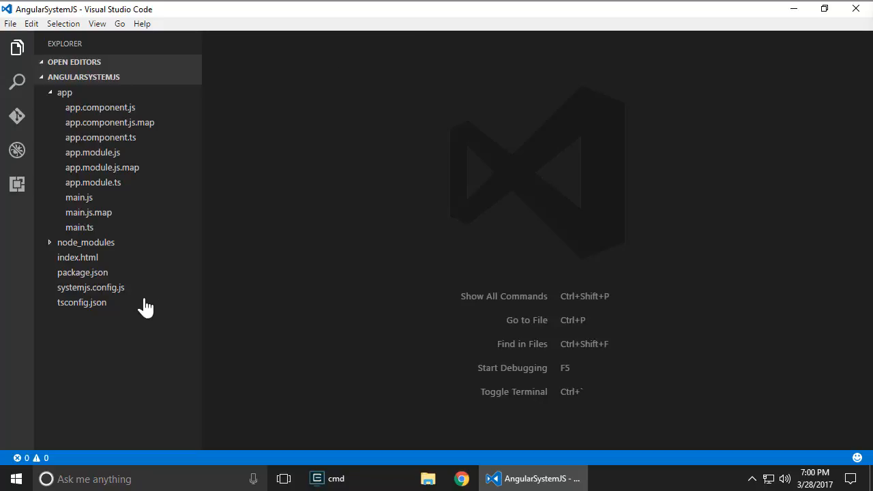
# Review systemjs.config.js, package.json, app.module.ts and app.component.ts of the SystemJS project in turn
pyautogui.click(77, 257)
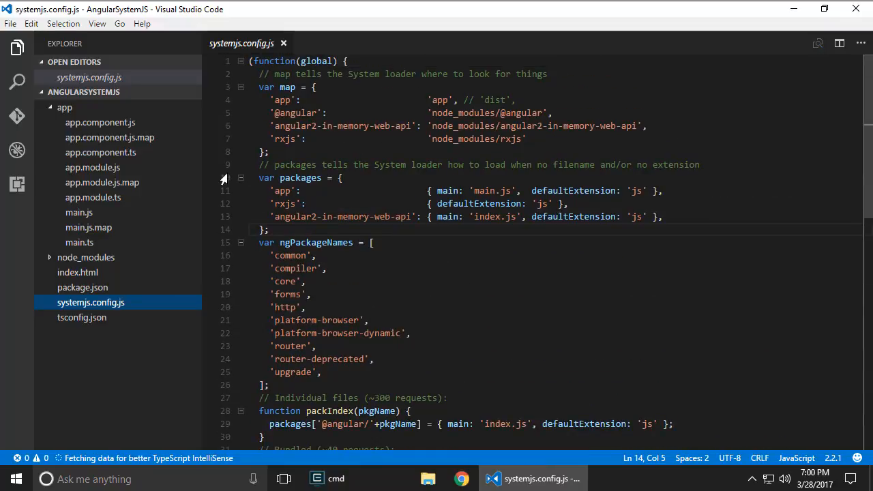
pyautogui.click(82, 286)
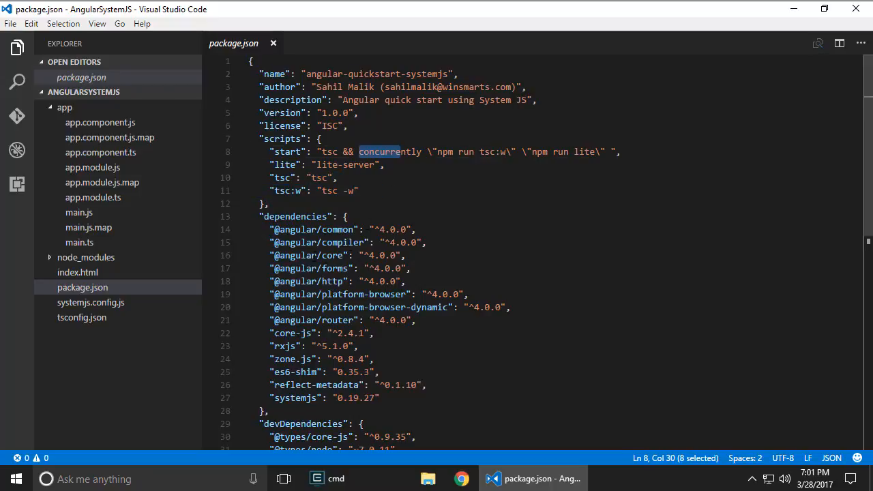
pyautogui.moveTo(314, 229)
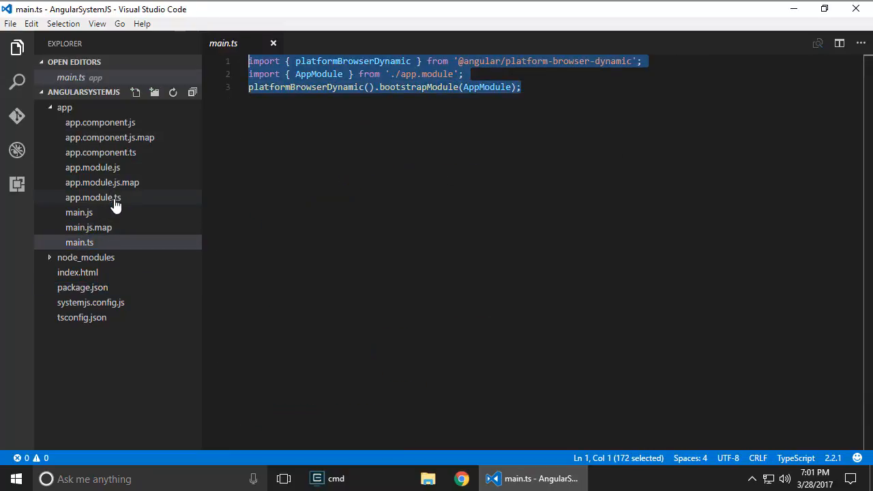
pyautogui.click(93, 197)
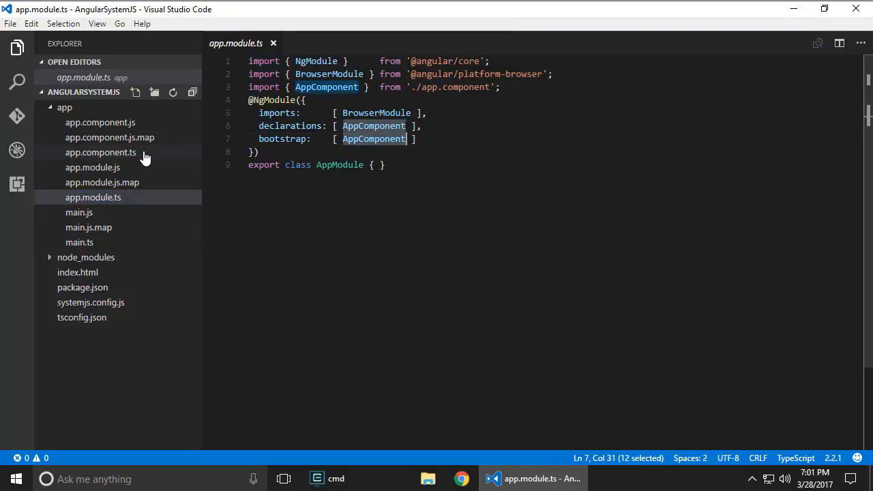
pyautogui.click(101, 153)
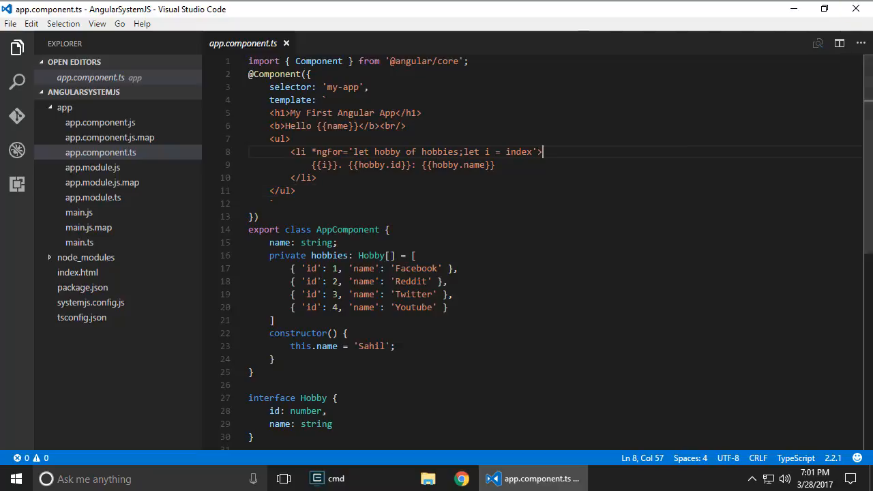
# In the command prompt, make an AngularWebpack folder and change into it
pyautogui.click(335, 478)
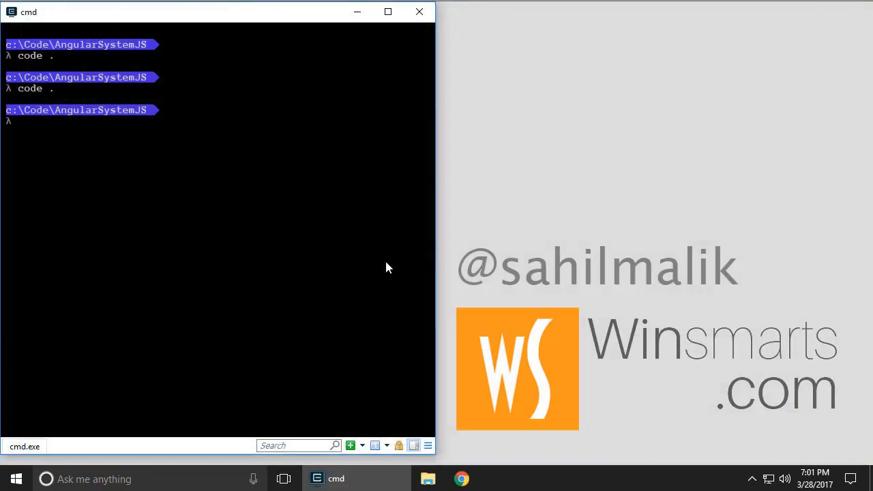
pyautogui.moveTo(219, 198)
pyautogui.write('cd ..')
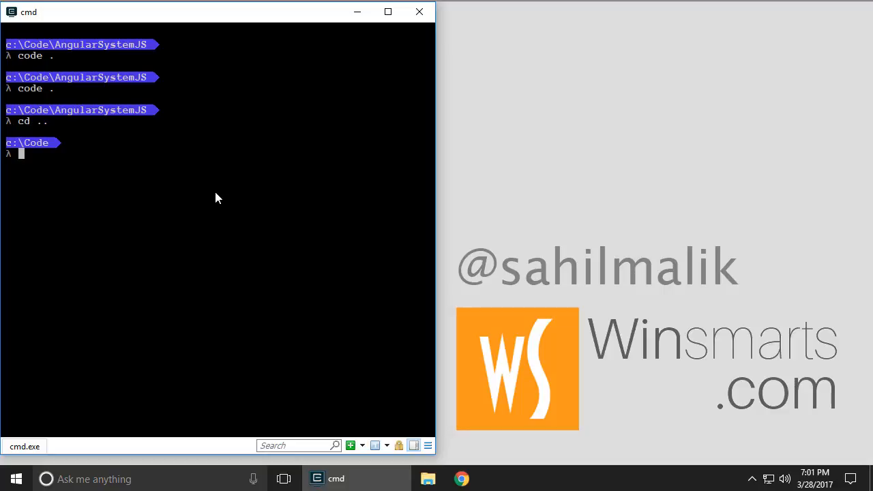
pyautogui.write('mkdir')
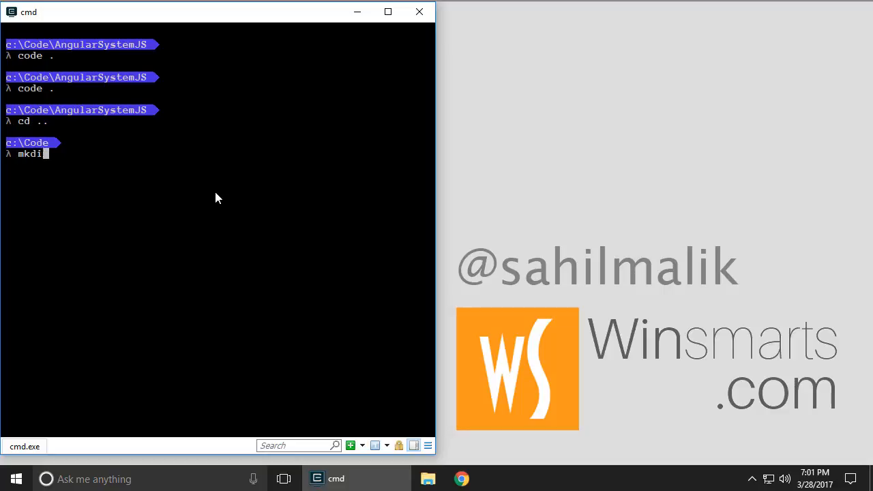
pyautogui.write('AngularWebpack')
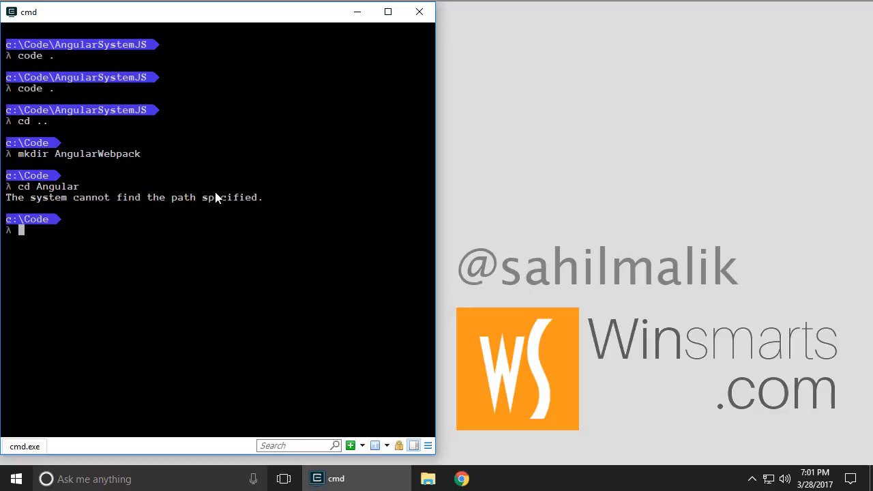
pyautogui.write('cd AngularW')
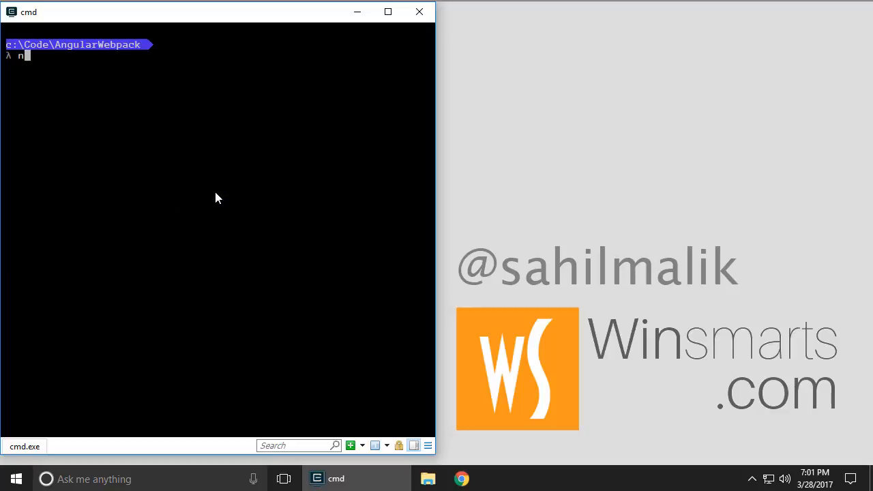
# Run npm init --yes for a default package.json and launch 'code .' on the folder
pyautogui.write('pm init 0')
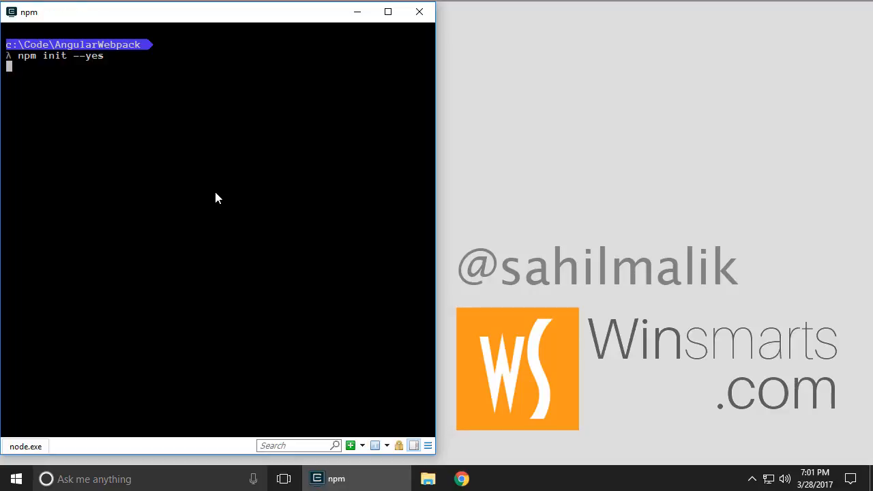
pyautogui.write('c')
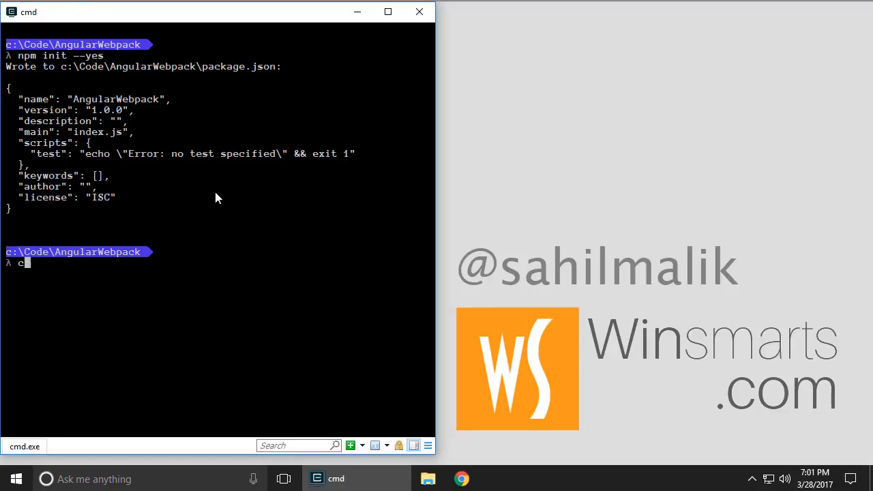
pyautogui.write('ode .')
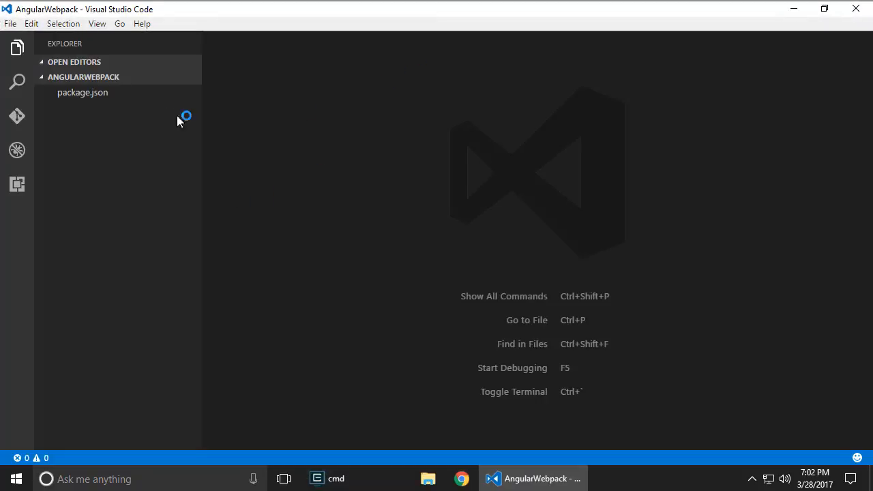
pyautogui.moveTo(157, 115)
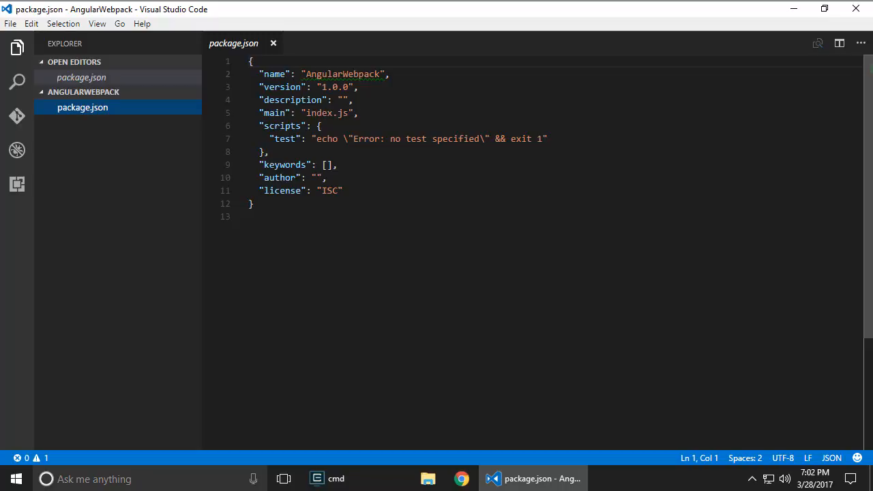
# Show the new project's default package.json in the editor
pyautogui.click(273, 215)
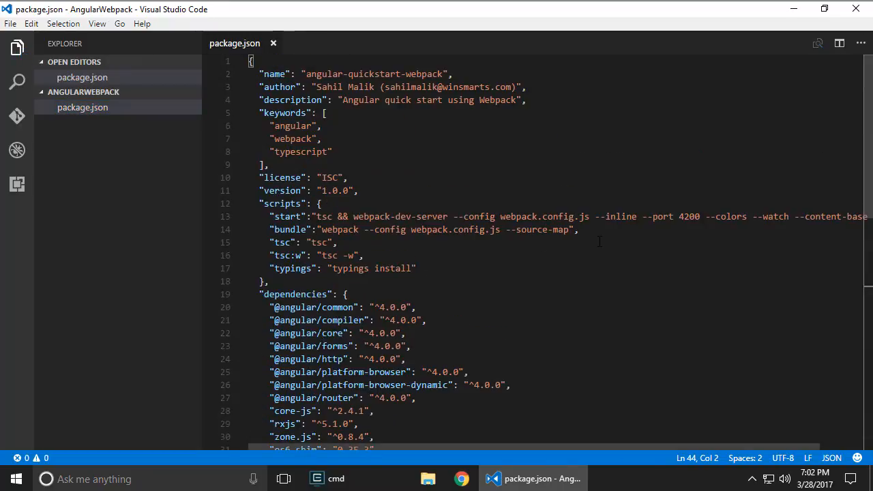
pyautogui.scroll(-3)
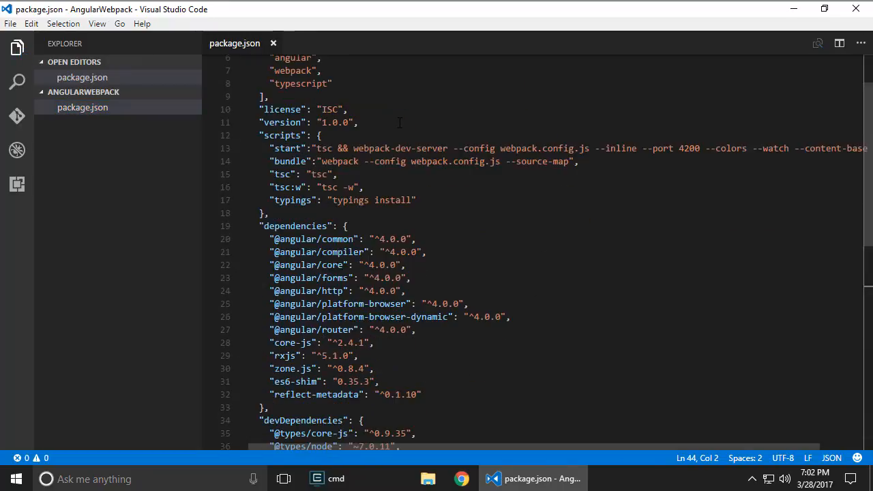
pyautogui.scroll(-3)
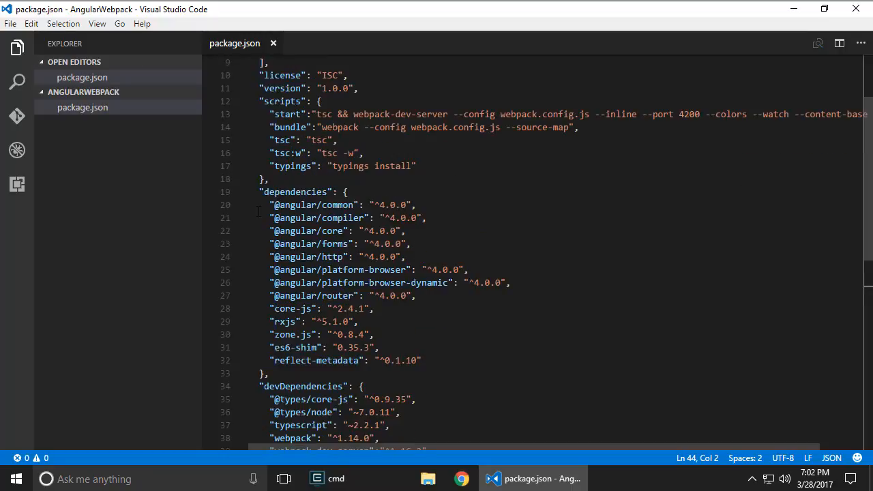
pyautogui.moveTo(270, 204); pyautogui.dragTo(267, 374)
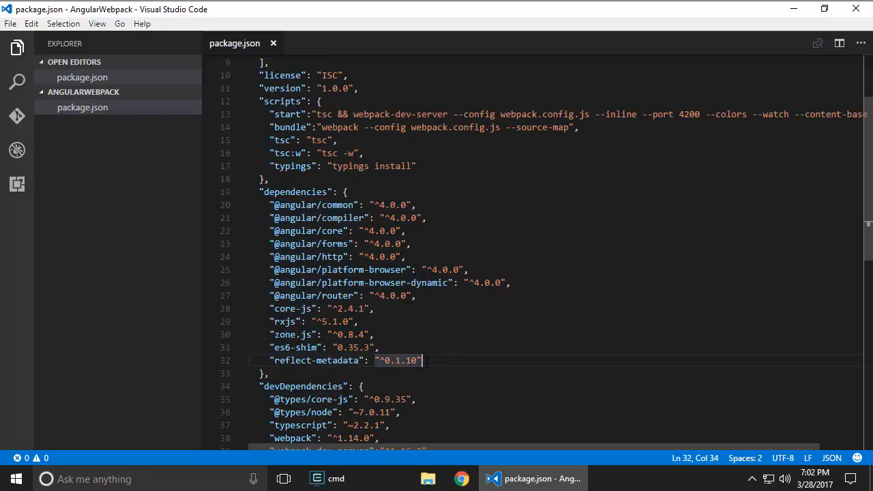
pyautogui.moveTo(421, 360); pyautogui.dragTo(258, 308)
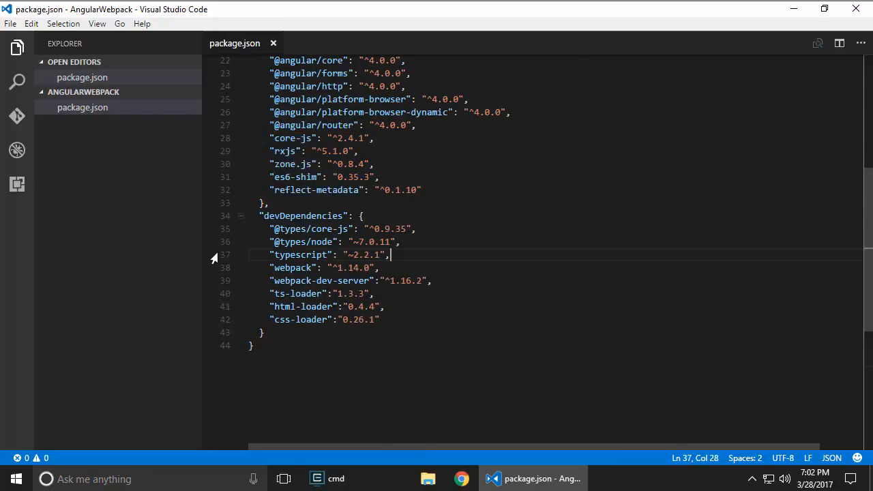
pyautogui.moveTo(271, 229); pyautogui.dragTo(379, 268)
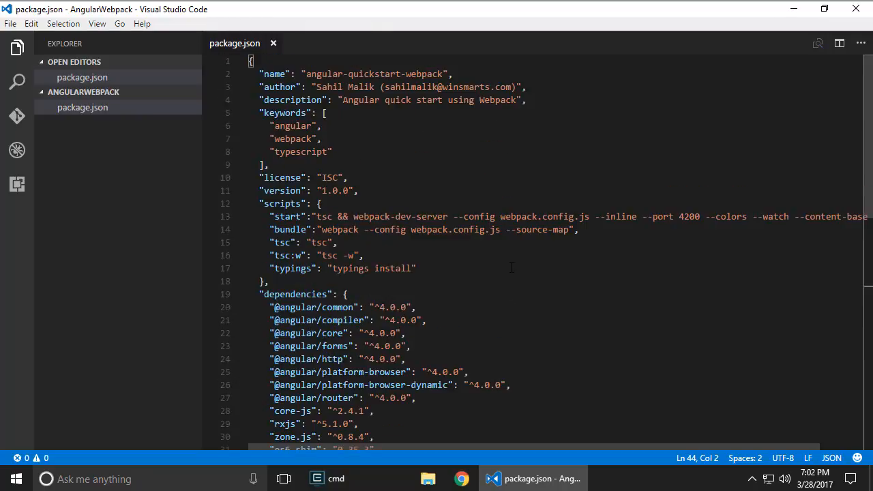
pyautogui.moveTo(392, 289)
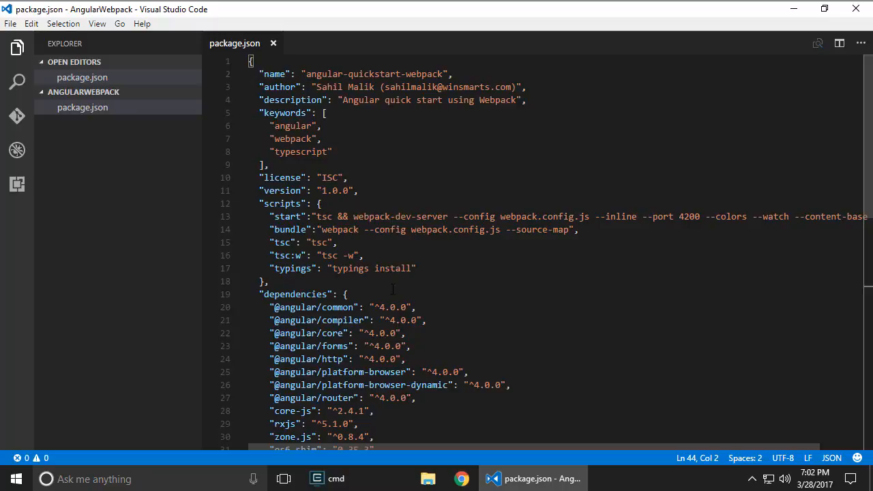
pyautogui.moveTo(267, 243); pyautogui.dragTo(333, 243)
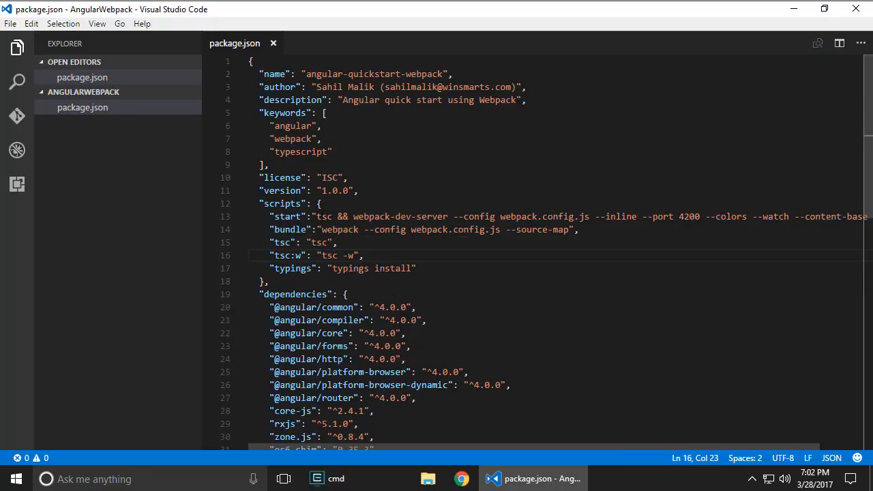
pyautogui.doubleClick(328, 215)
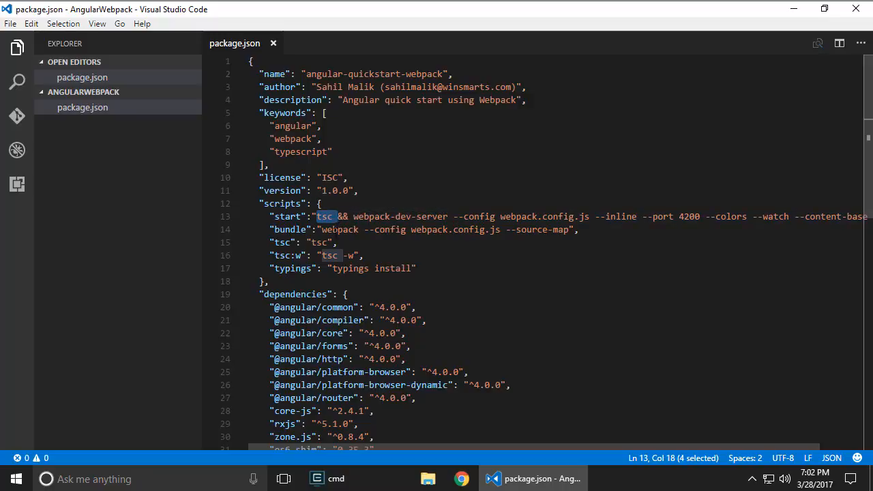
pyautogui.moveTo(288, 215)
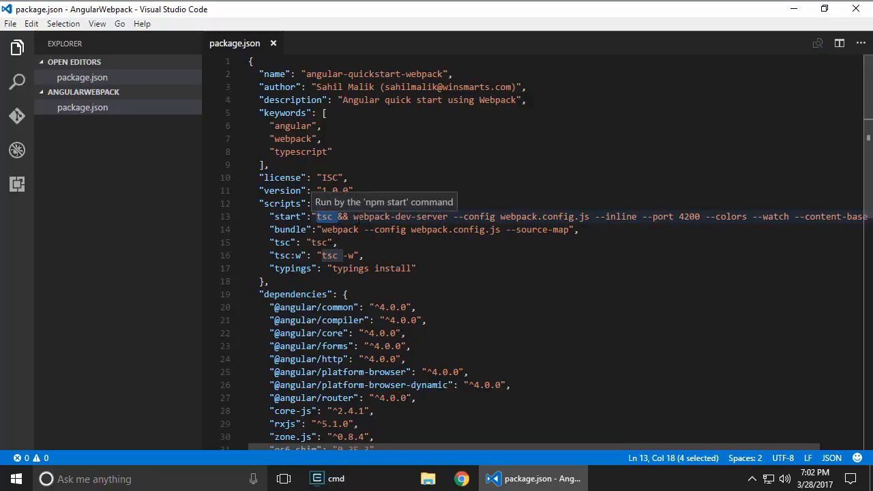
pyautogui.doubleClick(388, 215)
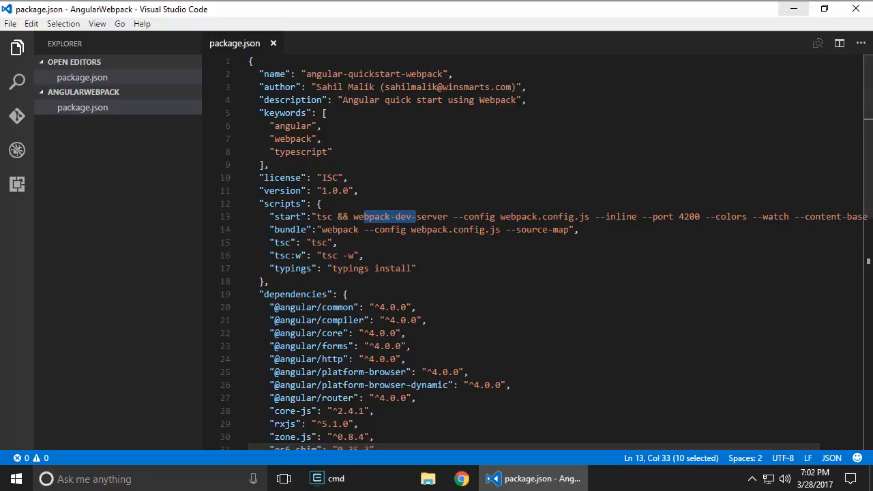
pyautogui.moveTo(794, 8)
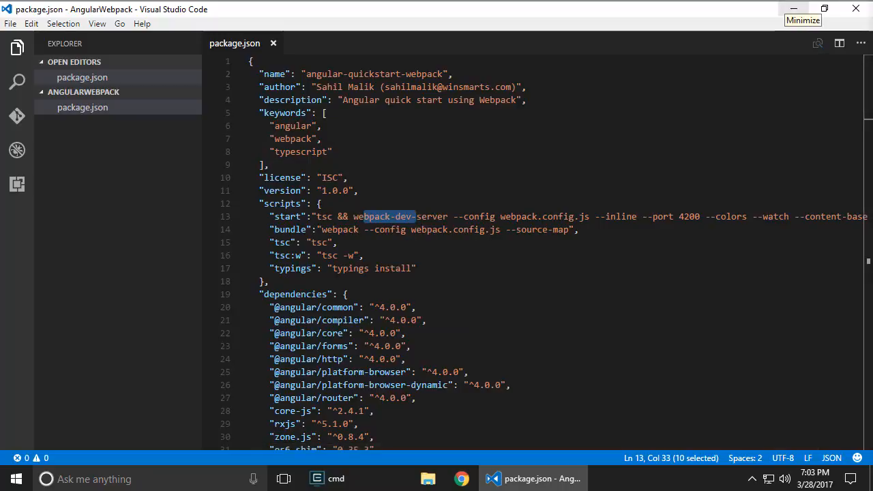
# Create an empty webpack.config.js in the project and return to the package.json start script
pyautogui.rightClick(82, 106)
pyautogui.write('webpa')
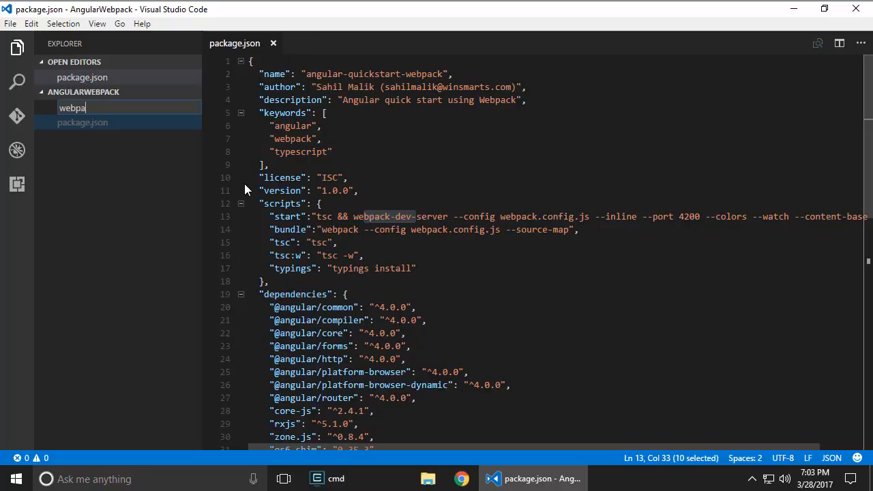
pyautogui.press('Enter')
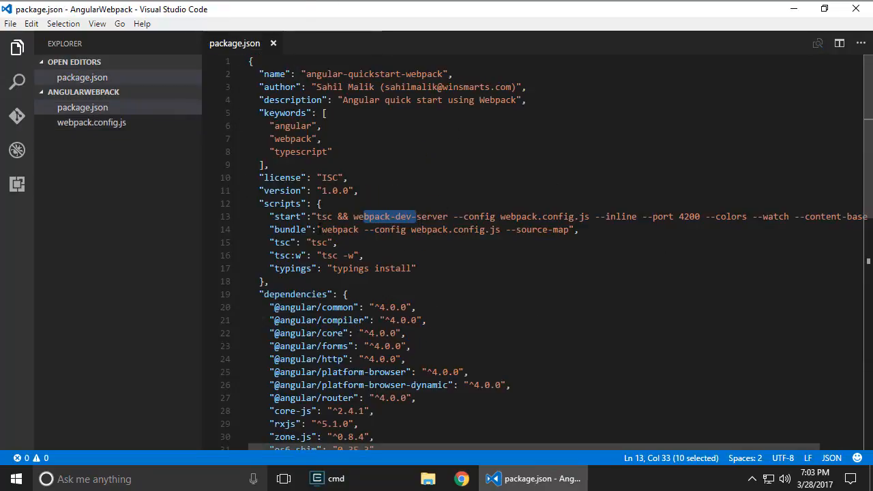
pyautogui.click(292, 229)
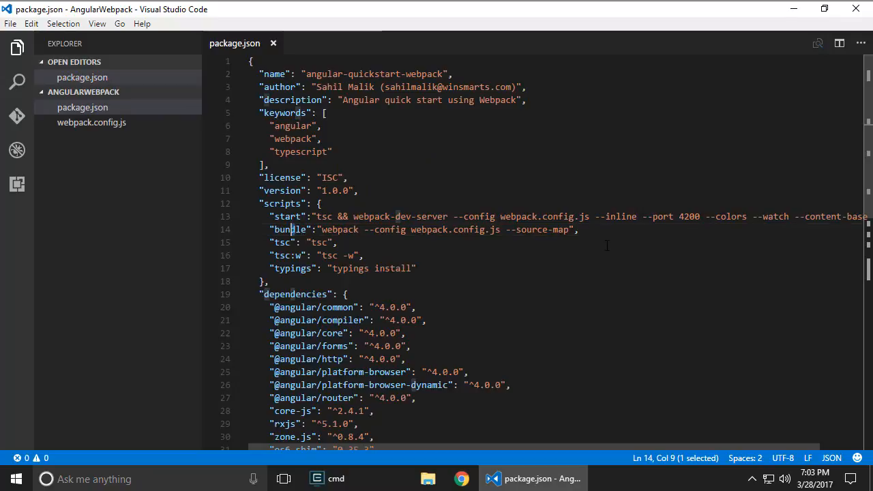
pyautogui.moveTo(543, 423)
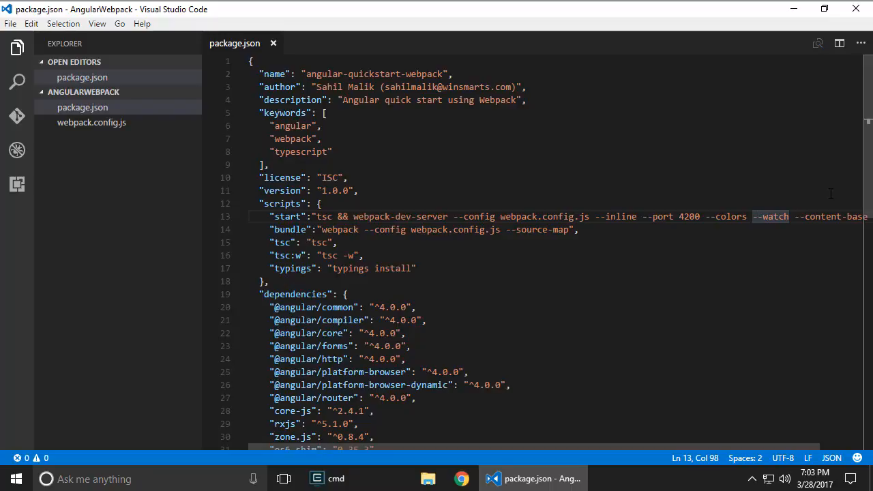
pyautogui.doubleClick(689, 216)
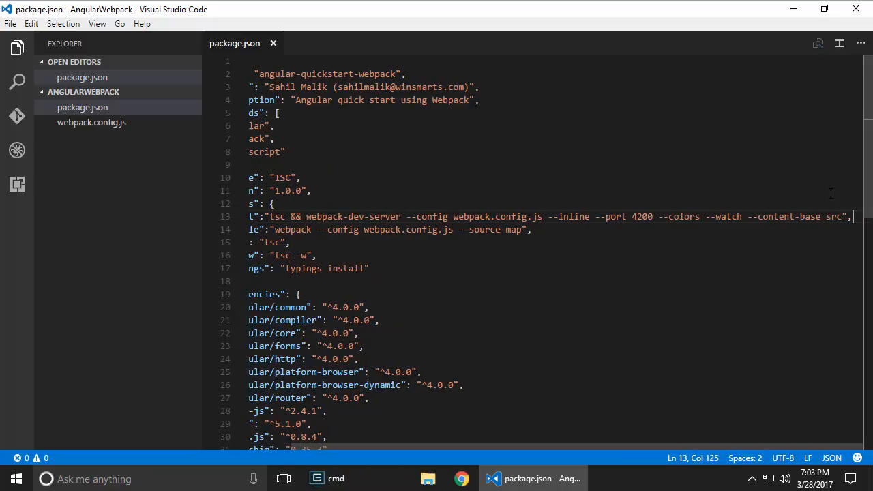
# Create a new entry named src in the project (mistakenly as a file)
pyautogui.moveTo(849, 215); pyautogui.dragTo(748, 216)
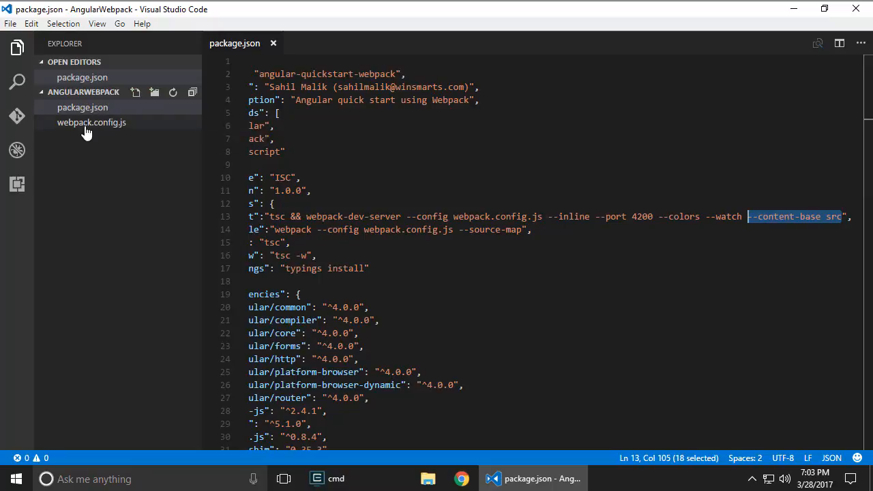
pyautogui.click(81, 107)
pyautogui.write('src')
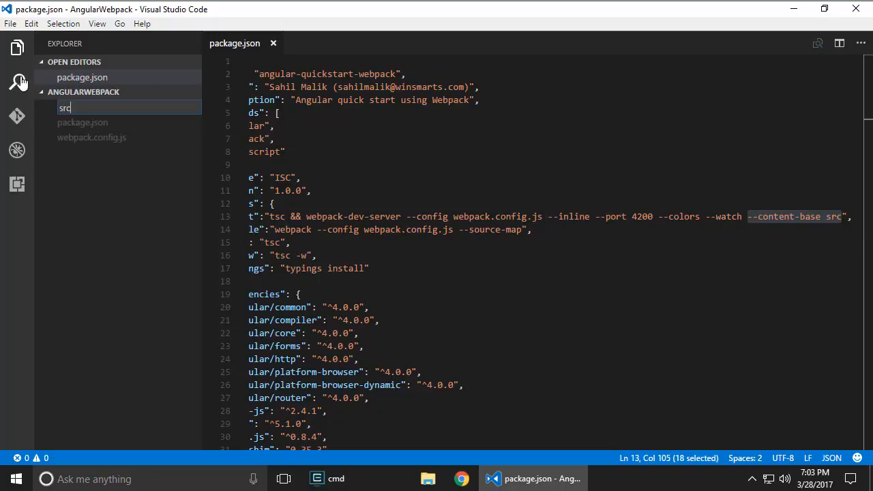
pyautogui.press('enter')
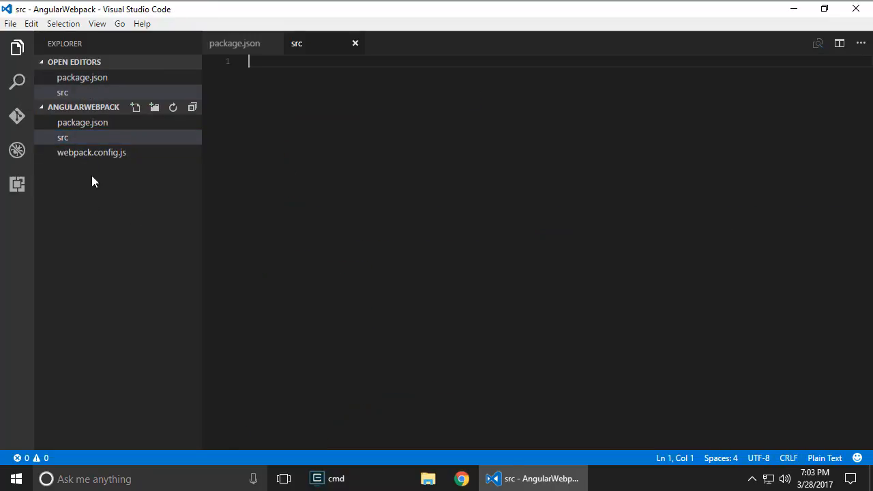
# Delete the mistaken src file, moving it to the Recycle Bin
pyautogui.rightClick(62, 136)
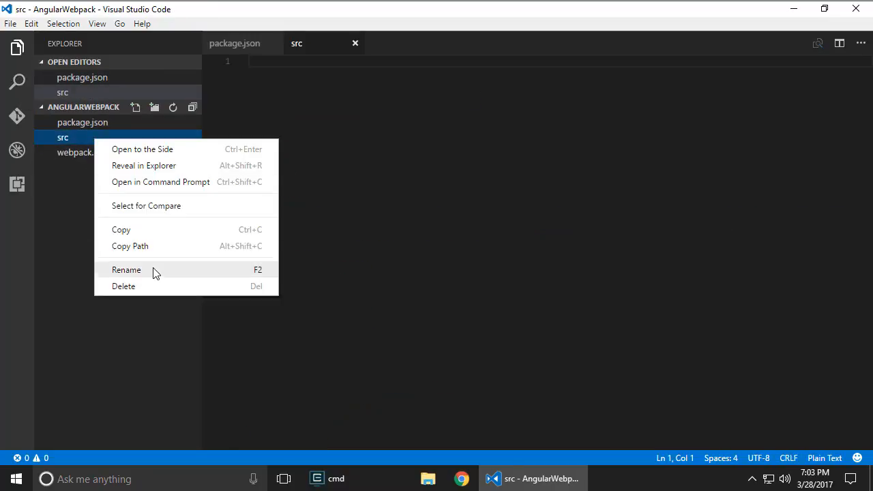
pyautogui.click(122, 287)
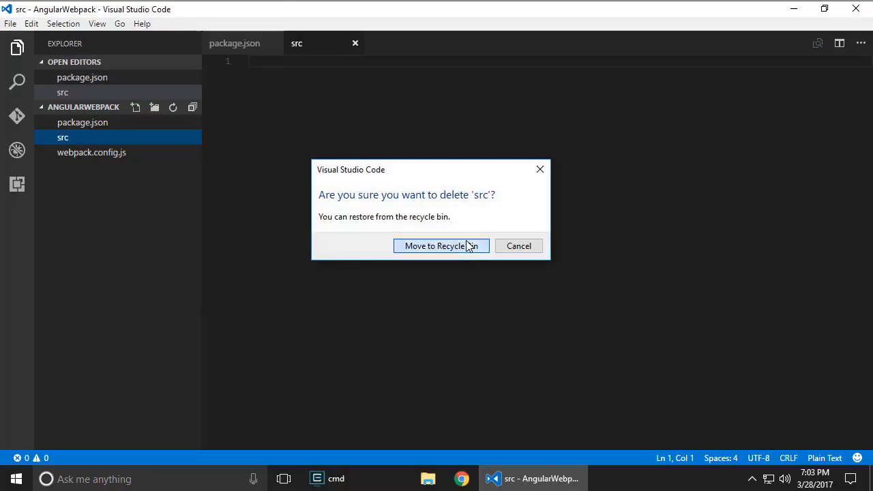
pyautogui.click(440, 246)
pyautogui.write('tsconfi')
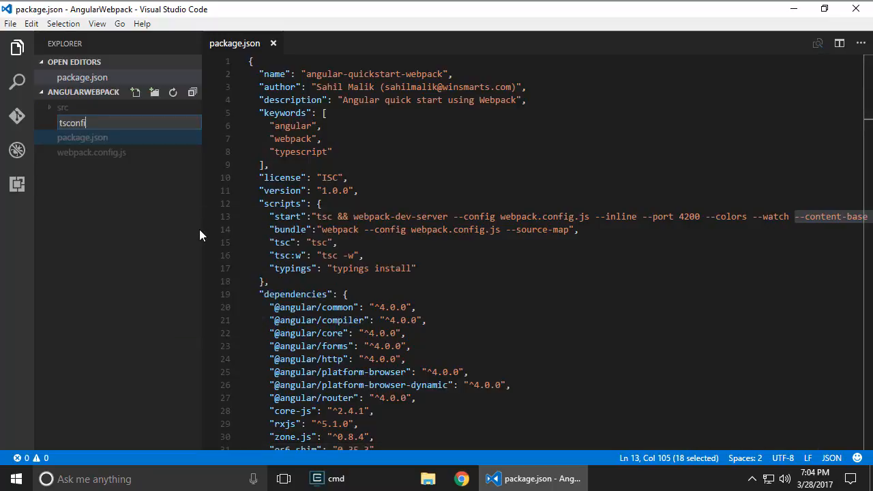
# Create tsconfig.json with es6 target, commonjs modules, decorator support and node_modules/src/dist/.vscode excluded
pyautogui.press('Enter')
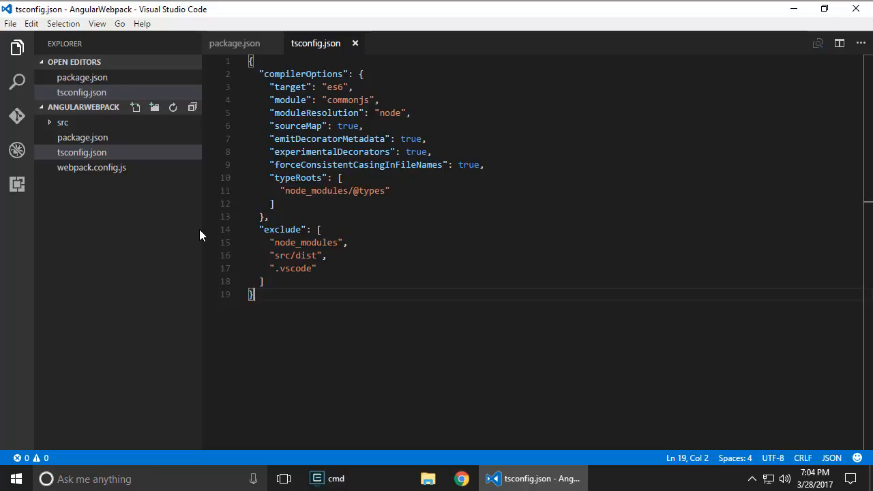
pyautogui.moveTo(183, 196)
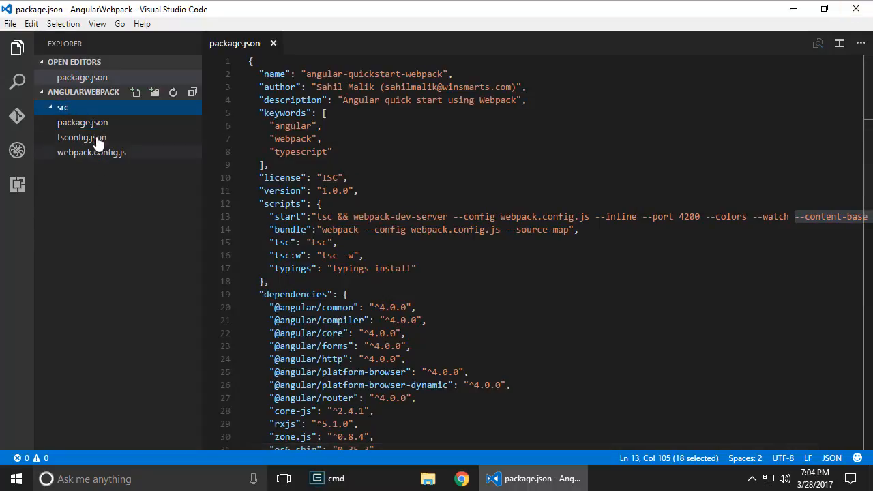
# Add an app subfolder and an empty index.html inside src
pyautogui.rightClick(63, 106)
pyautogui.write('a')
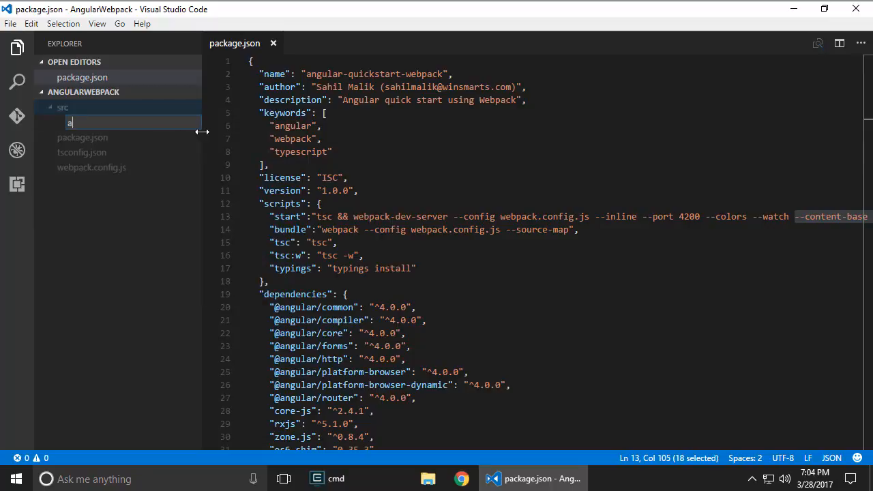
pyautogui.rightClick(63, 106)
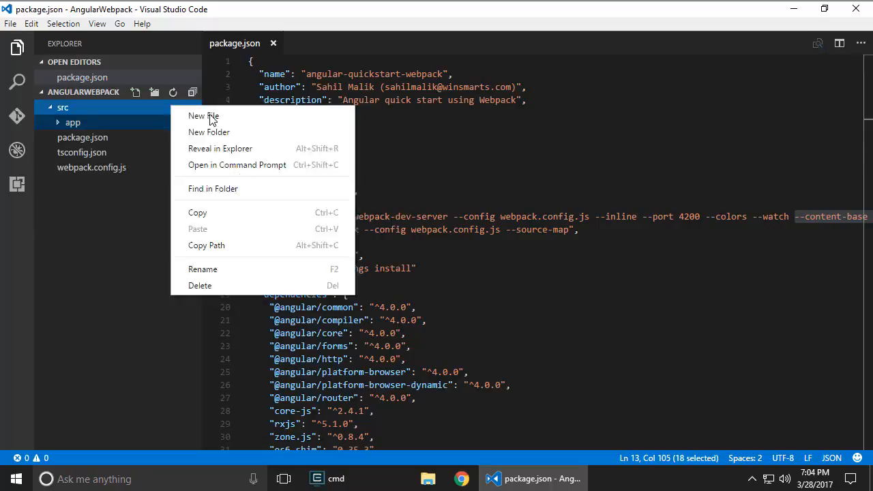
pyautogui.click(203, 116)
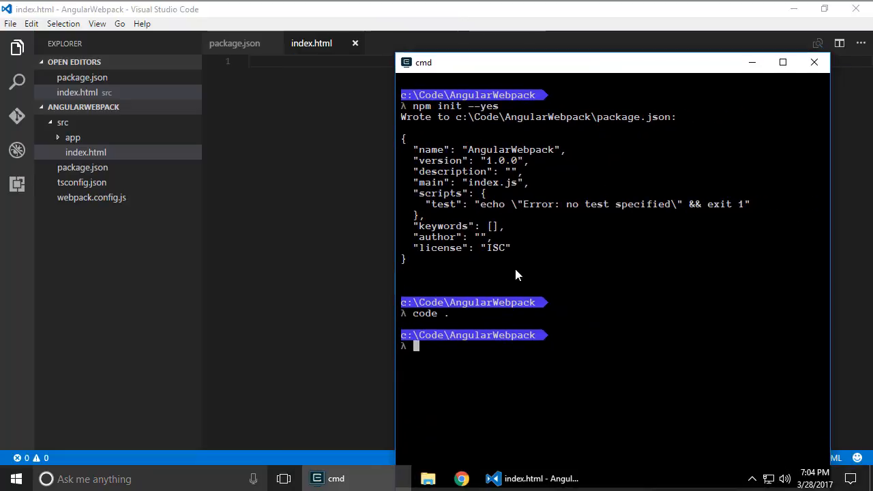
pyautogui.moveTo(660, 285)
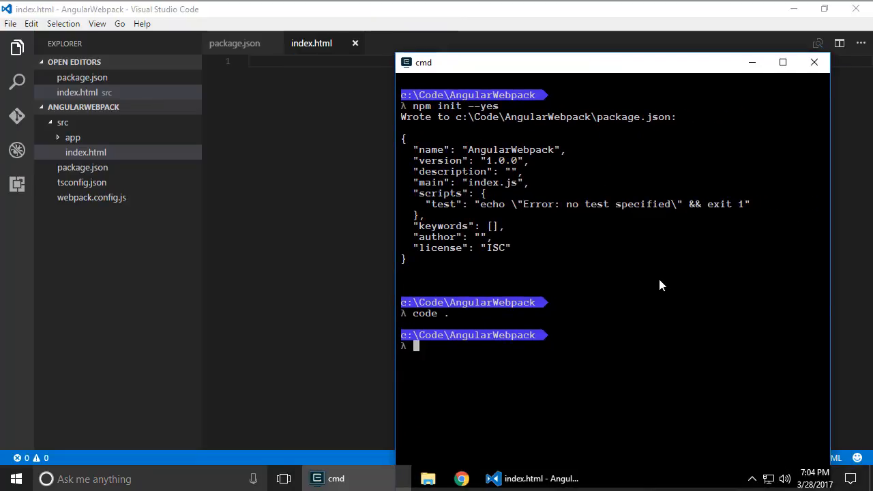
pyautogui.moveTo(657, 281)
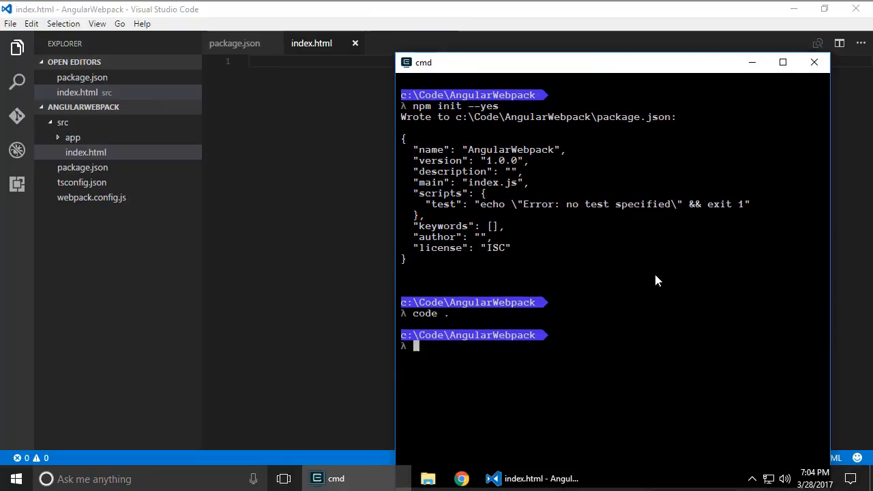
# Change directory up to C:\Code and into AngularSystemJS
pyautogui.write('cd ..')
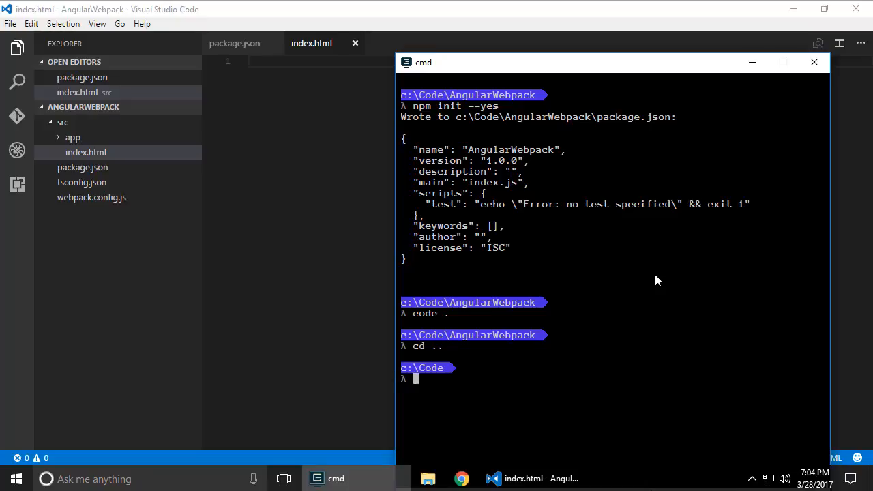
pyautogui.write('cd AngularS')
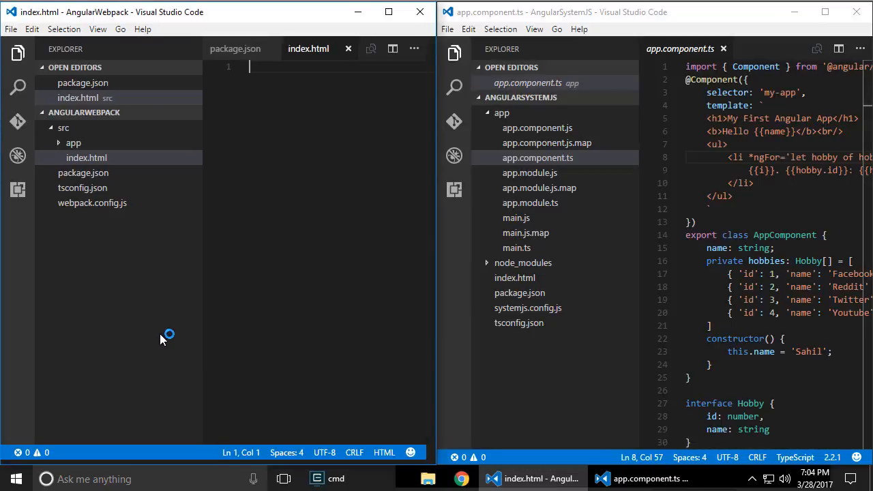
pyautogui.moveTo(202, 181)
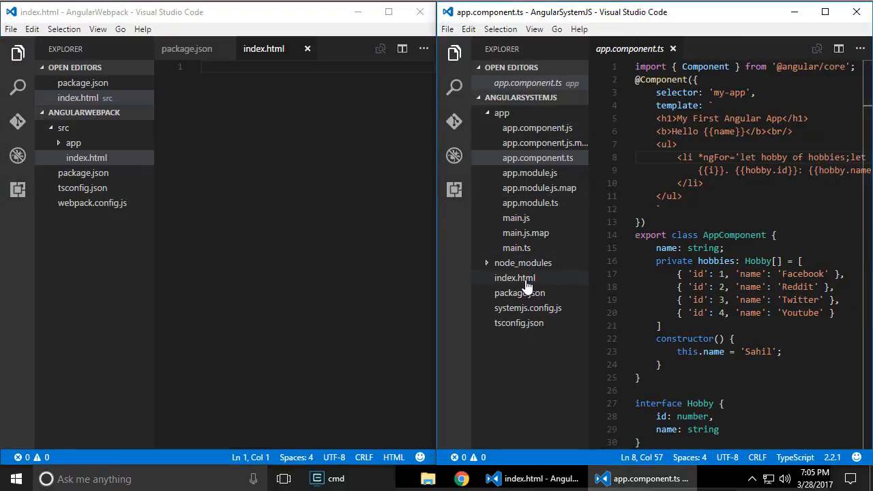
# Show the reference AngularSystemJS index.html to copy its quickstart markup
pyautogui.click(516, 278)
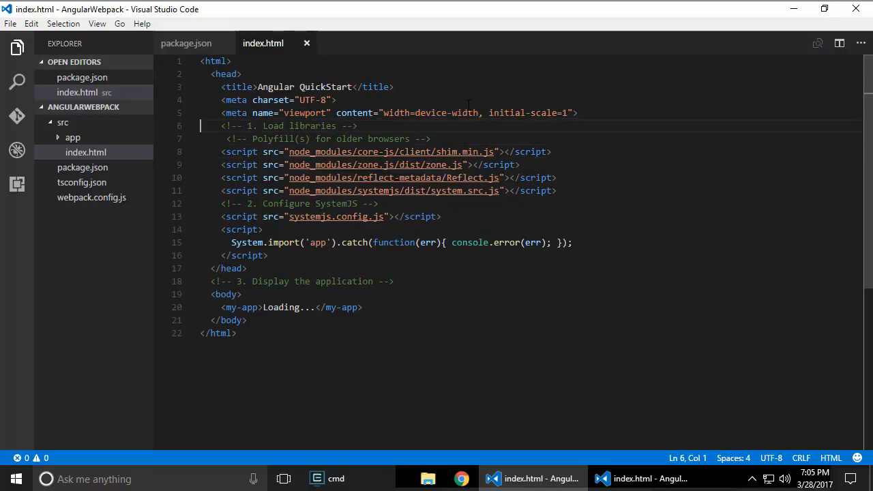
# Remove the polyfill, SystemJS config and System.import script blocks from index.html
pyautogui.moveTo(200, 126); pyautogui.dragTo(200, 164)
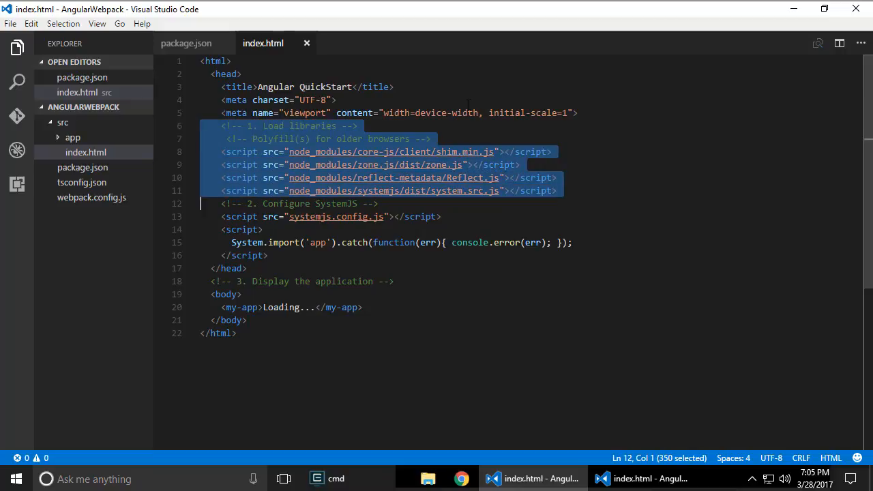
pyautogui.press('Delete')
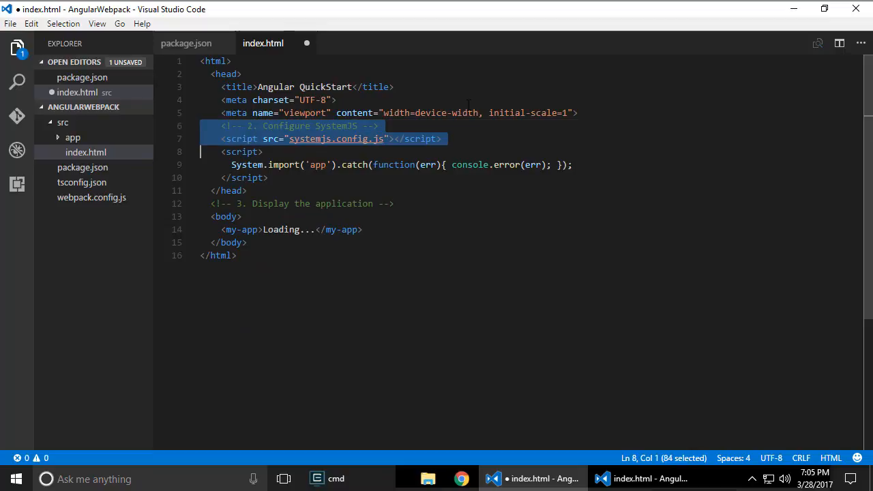
pyautogui.press('Delete')
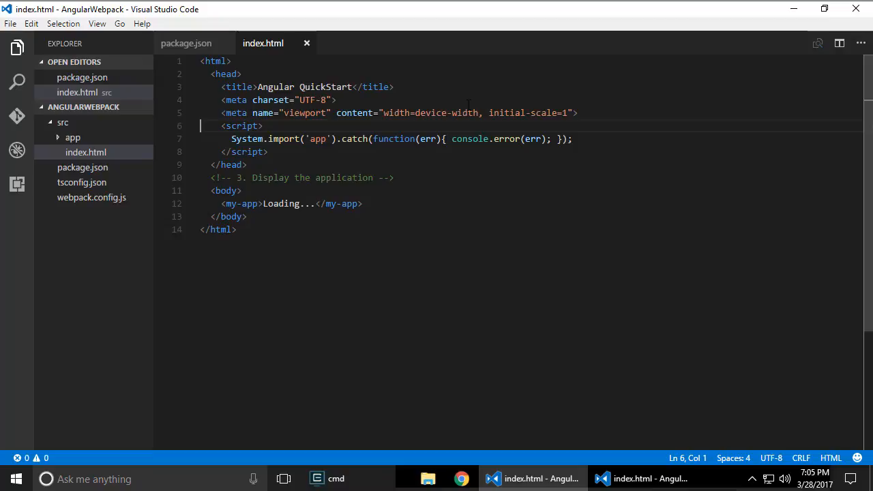
pyautogui.moveTo(200, 125); pyautogui.dragTo(213, 164)
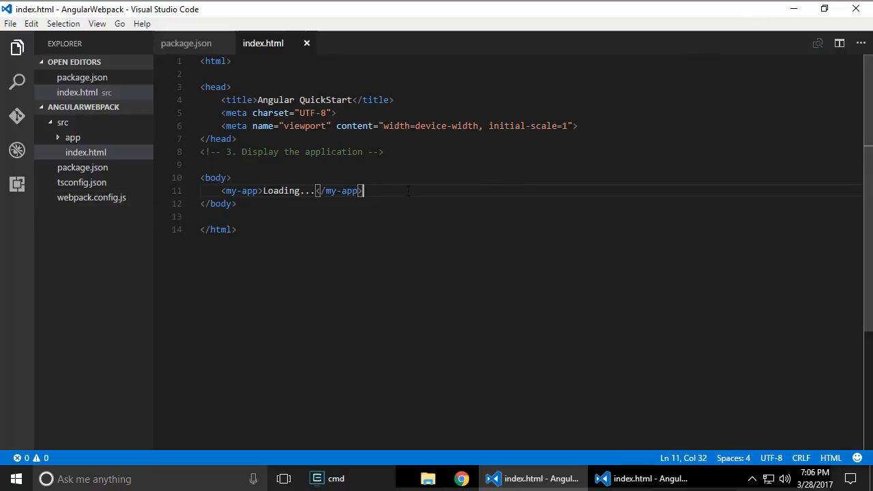
# Load /src/dist/bundle.js with a script tag after the my-app element
pyautogui.write('<script src="/src/dist/bundle.js"></script>')
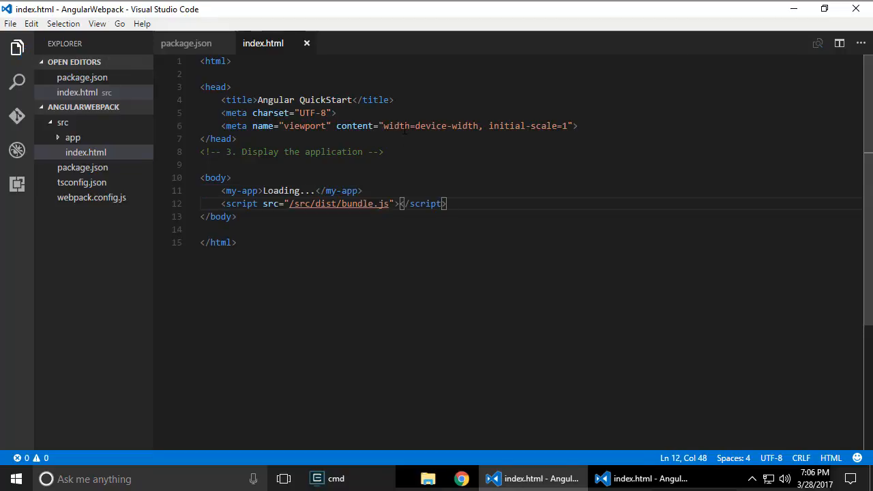
pyautogui.moveTo(89, 135)
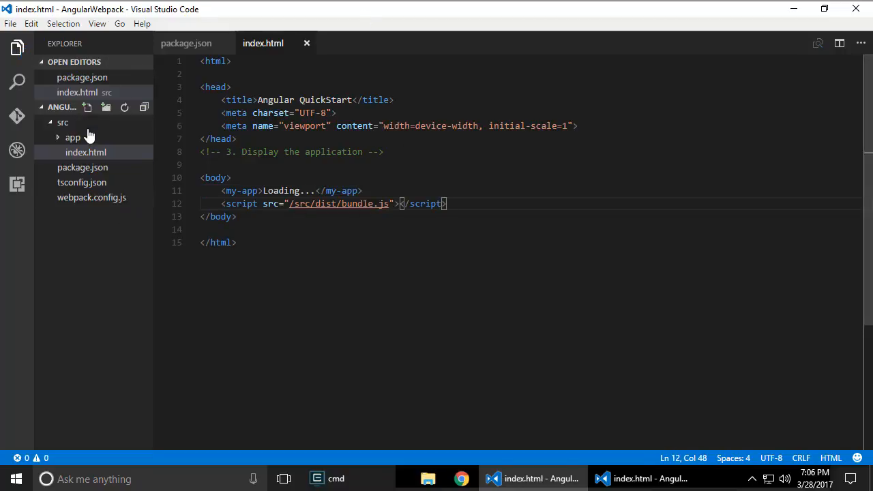
pyautogui.moveTo(73, 137)
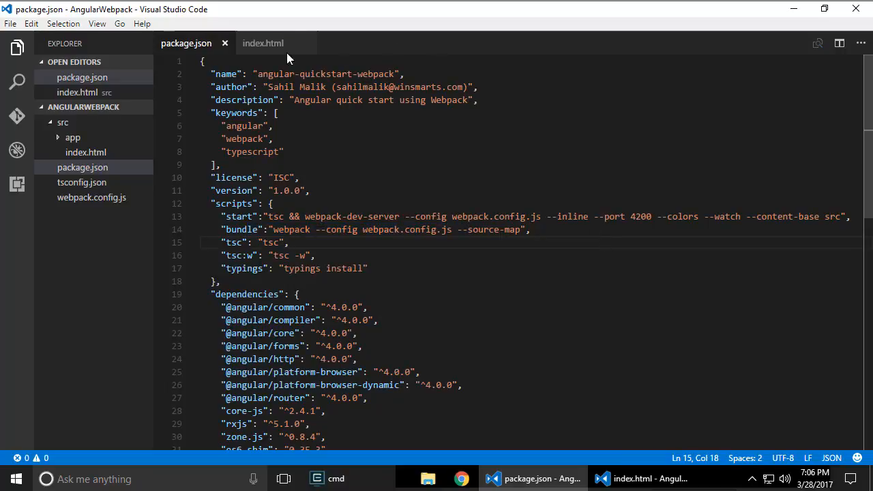
pyautogui.click(262, 42)
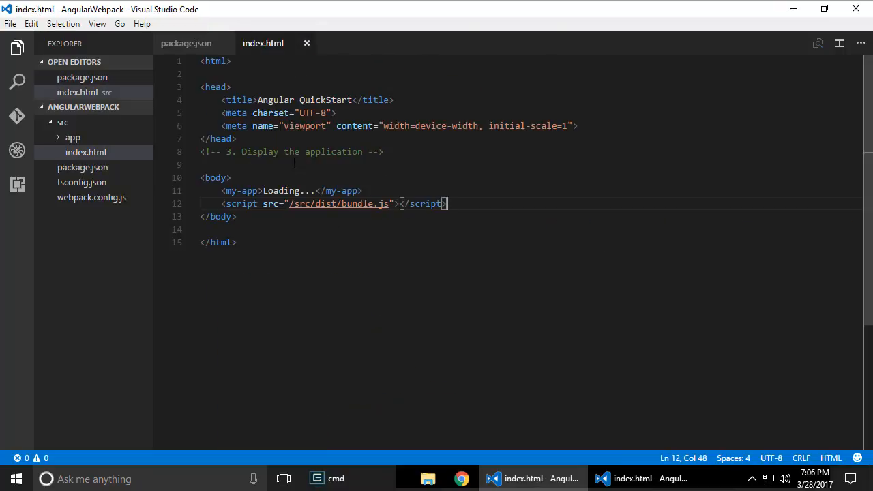
pyautogui.click(73, 136)
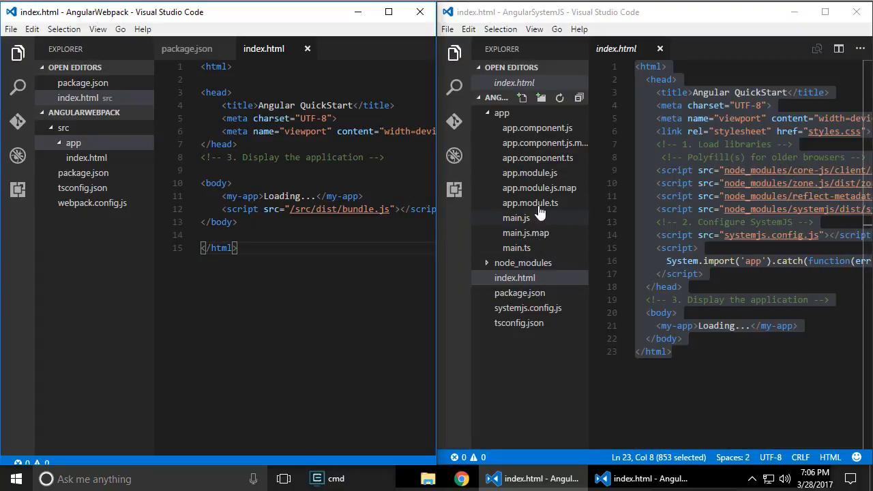
# Reveal the app folder in File Explorer and copy app.component.ts, app.module.ts and main.ts into AngularWebpack's app folder
pyautogui.rightClick(502, 112)
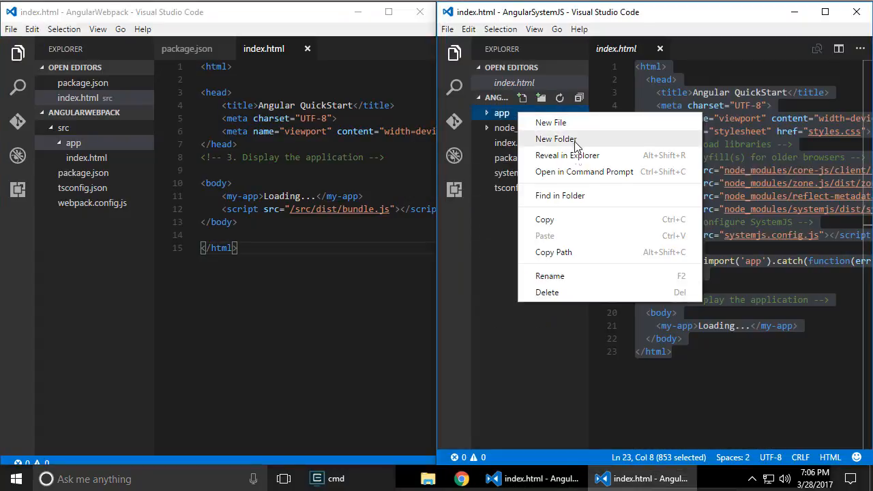
pyautogui.click(567, 156)
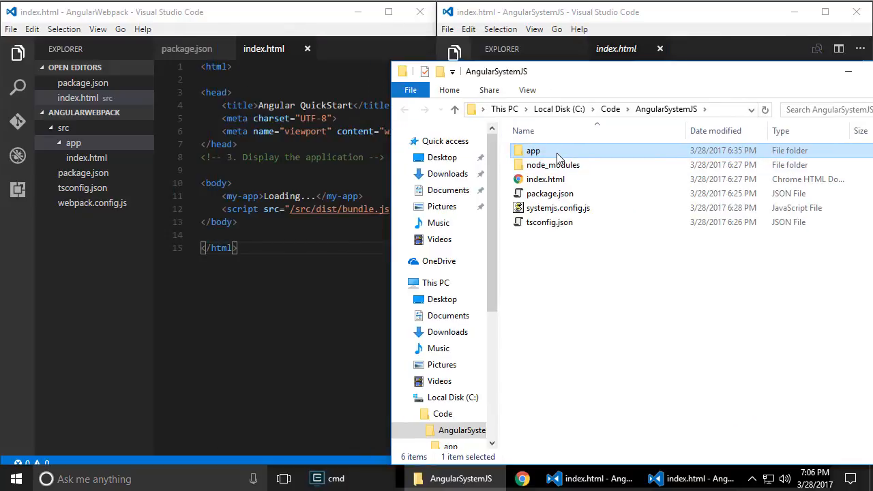
pyautogui.doubleClick(534, 150)
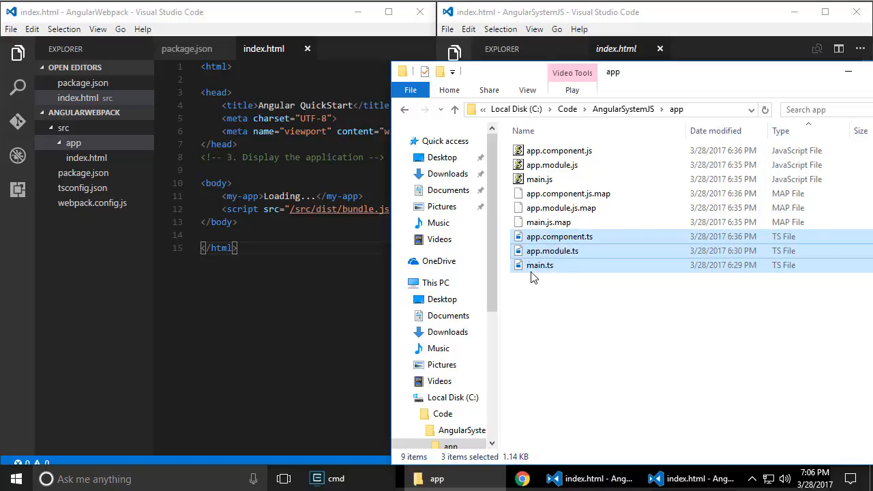
pyautogui.moveTo(551, 251)
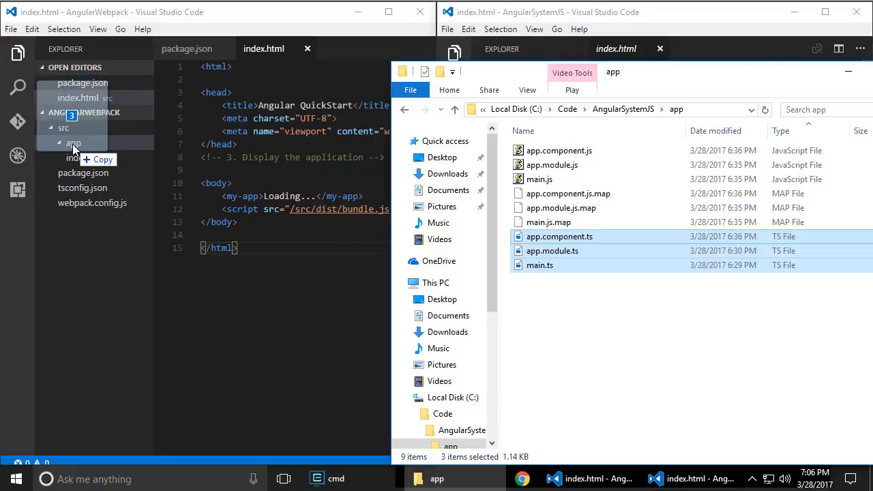
pyautogui.click(74, 143)
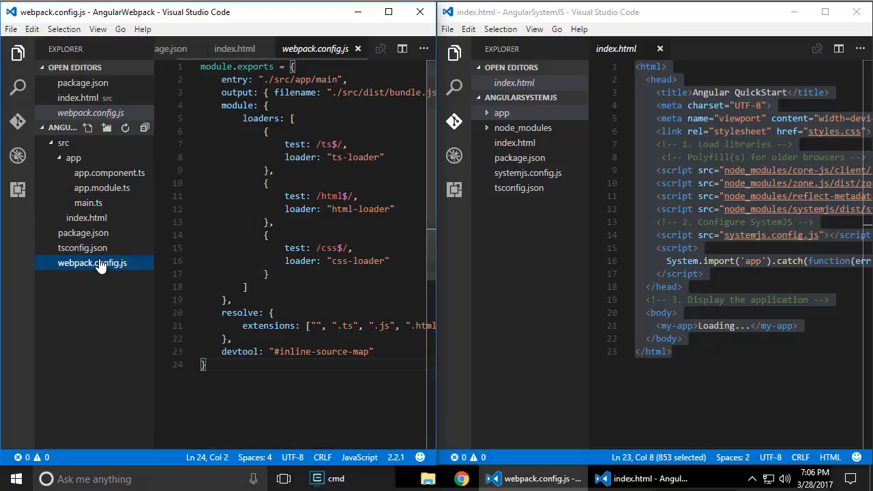
# Review webpack.config.js, then main.ts, app.module.ts and app.component.ts in the editor
pyautogui.doubleClick(307, 79)
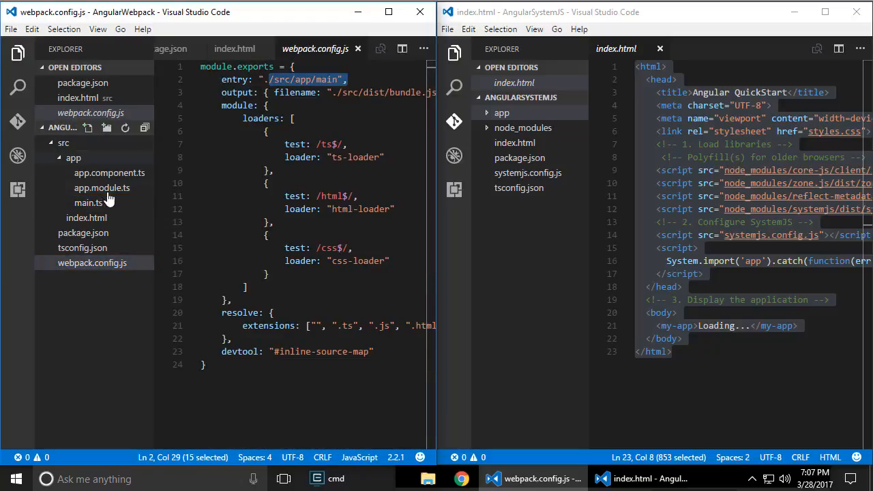
pyautogui.click(87, 202)
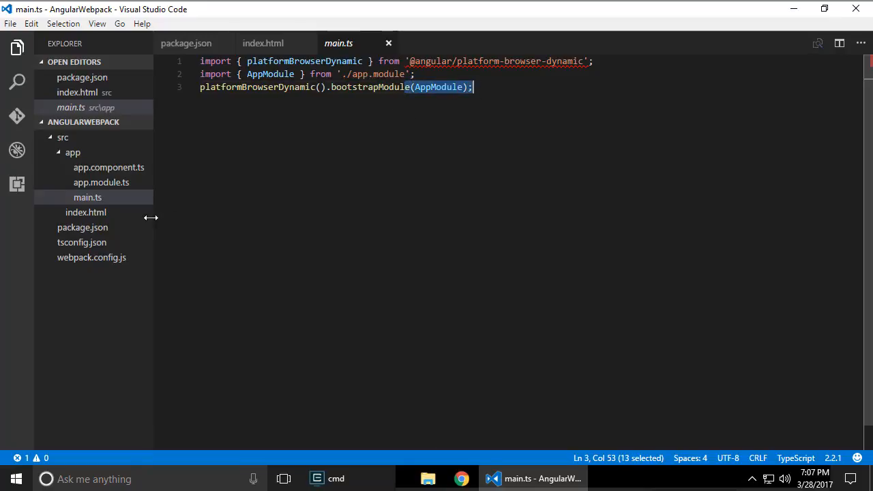
pyautogui.click(101, 182)
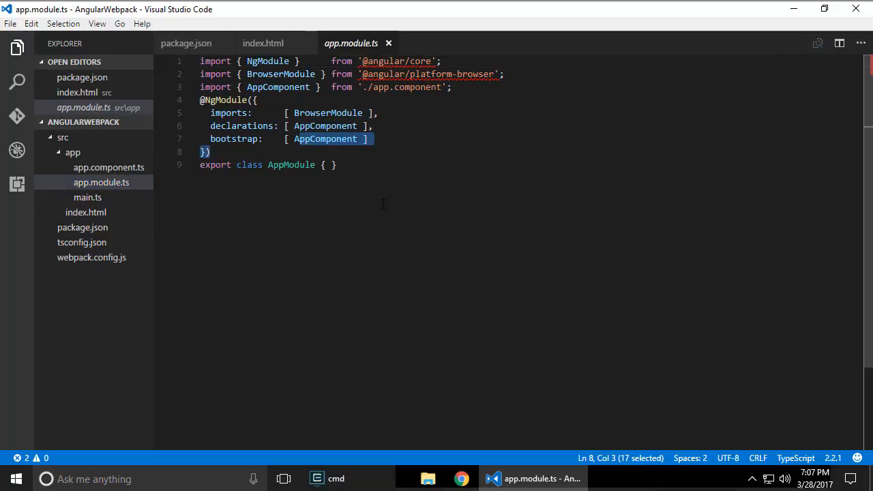
pyautogui.click(109, 166)
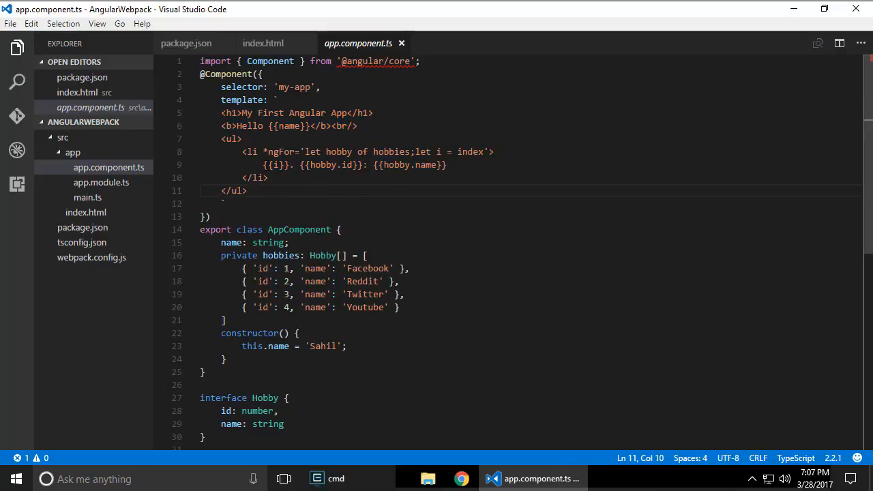
# Change directory to ..\AngularWebpack and run npm install
pyautogui.moveTo(265, 163); pyautogui.dragTo(294, 163)
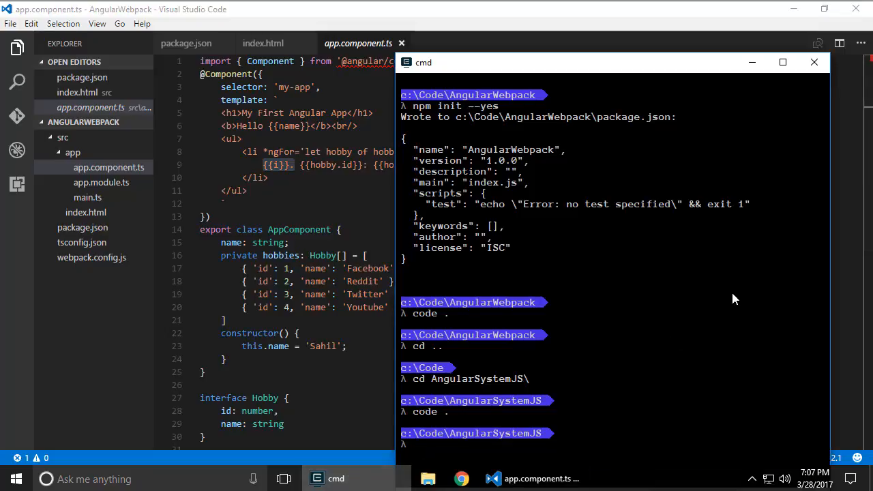
pyautogui.write('cd ..\\AngularWebpack\\')
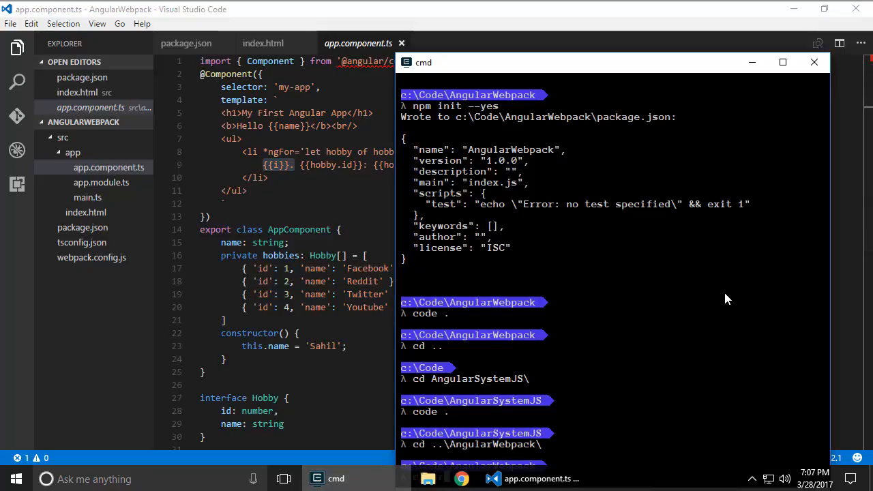
pyautogui.write('npm install')
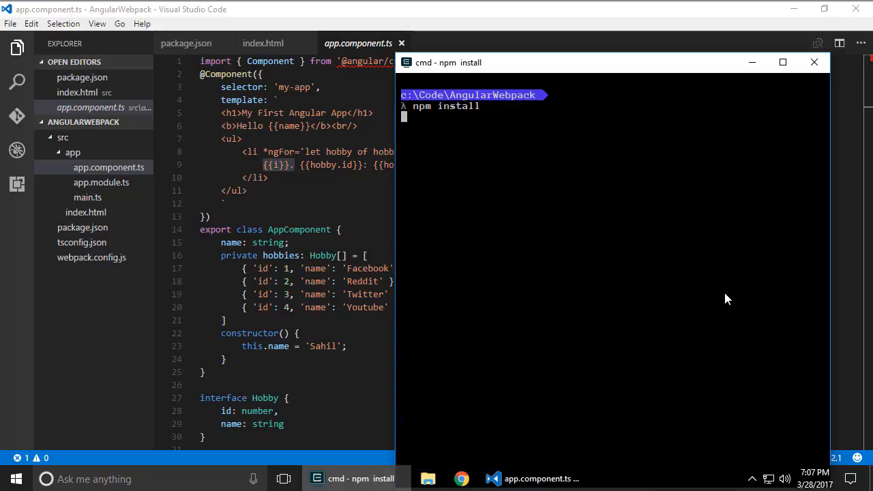
# Review package.json's start script running webpack-dev-server with webpack.config.js, then view webpack.config.js
pyautogui.click(783, 63)
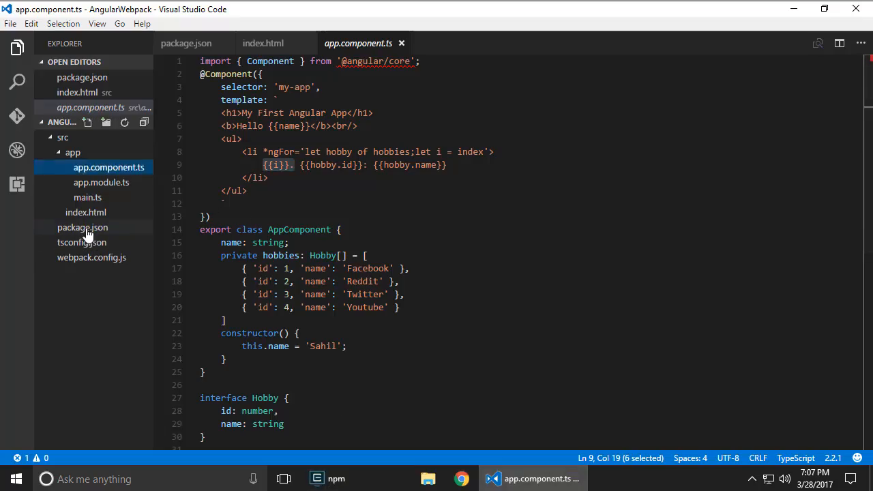
pyautogui.click(82, 227)
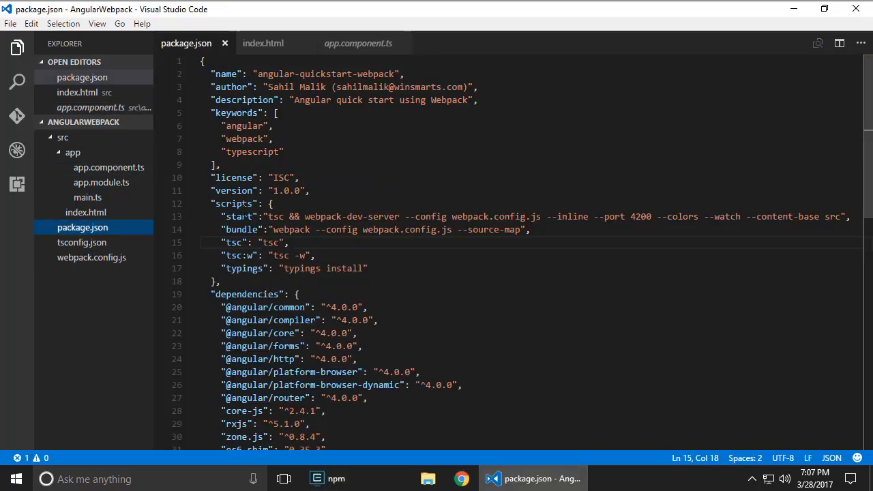
pyautogui.doubleClick(234, 215)
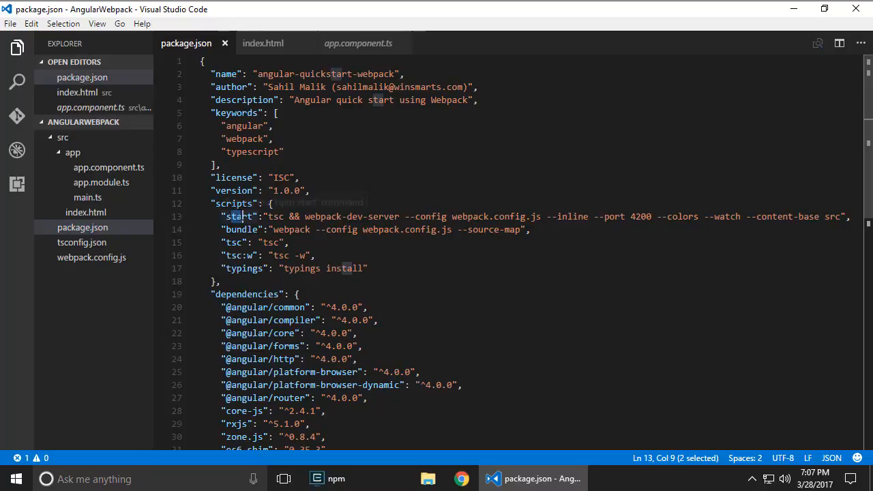
pyautogui.doubleClick(347, 216)
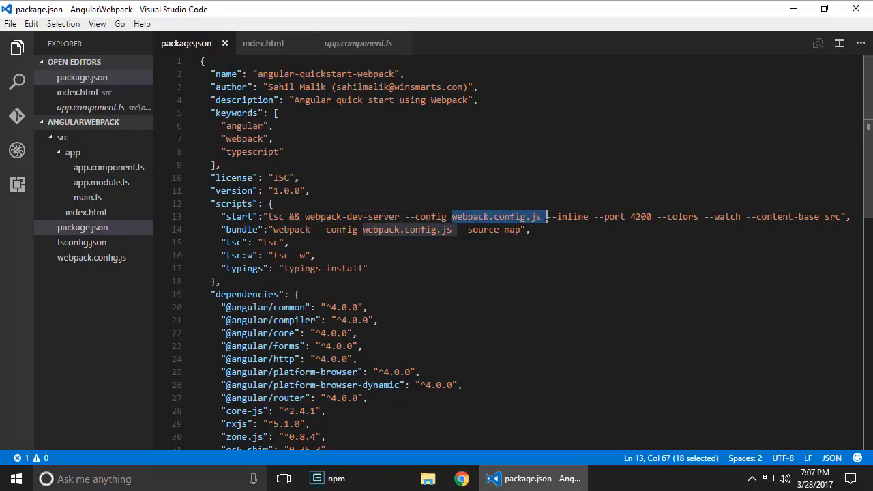
pyautogui.click(91, 257)
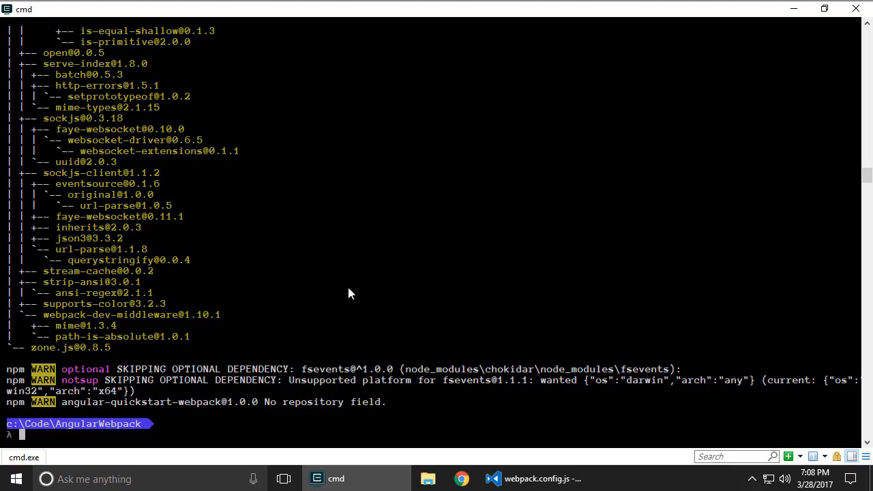
# Run npm start so webpack bundles the modules and compiles successfully
pyautogui.write('npm sta')
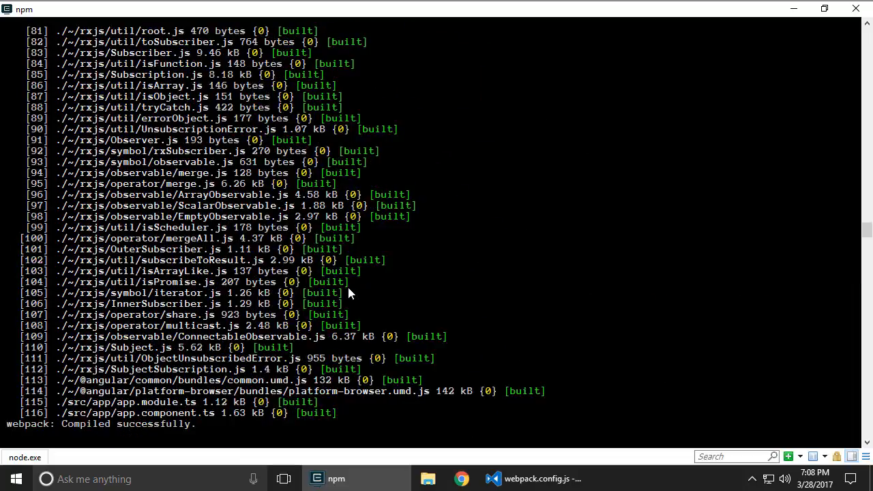
pyautogui.moveTo(476, 475)
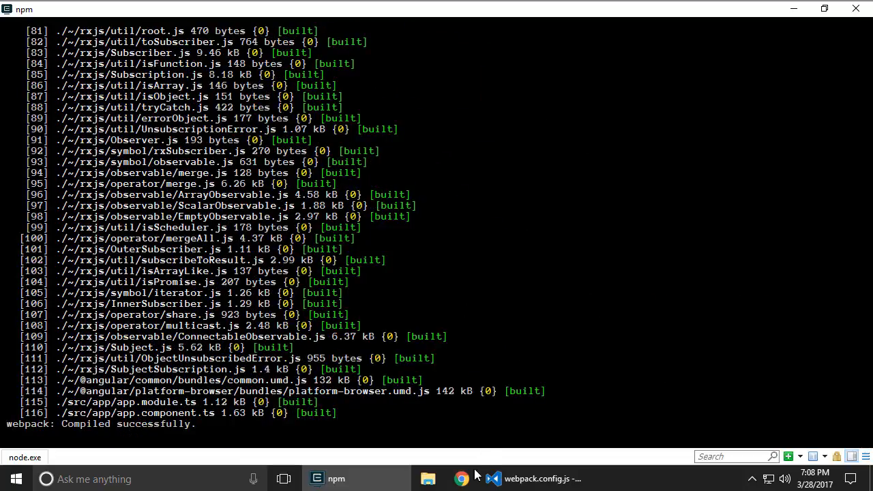
# Browse to localhost:4200 in a new tab and pick out reflect-metadata in the console error
pyautogui.click(461, 477)
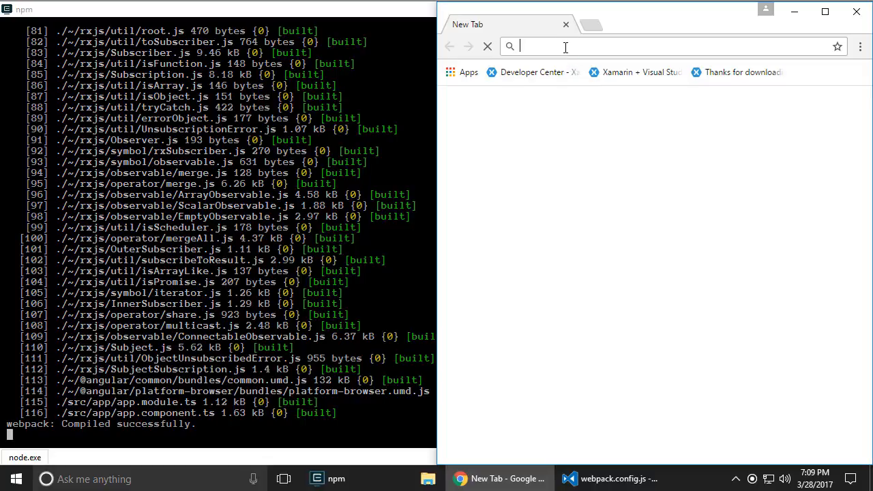
pyautogui.write('localhost:3000')
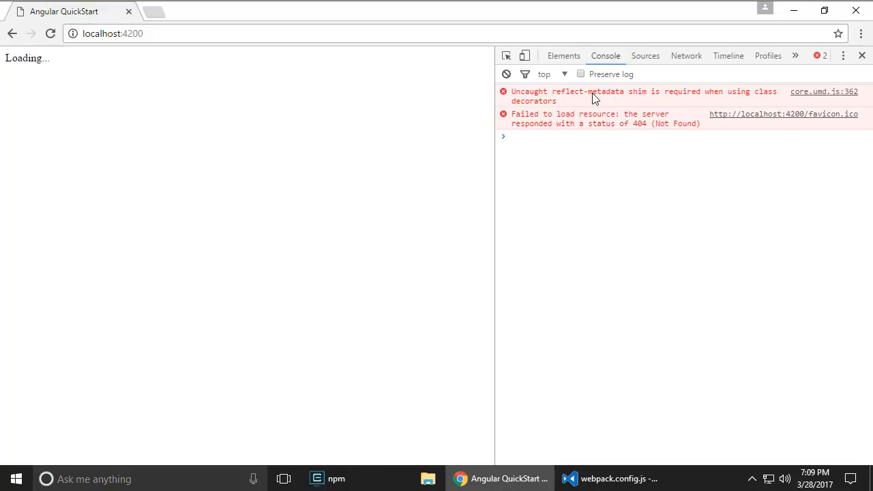
pyautogui.doubleClick(570, 91)
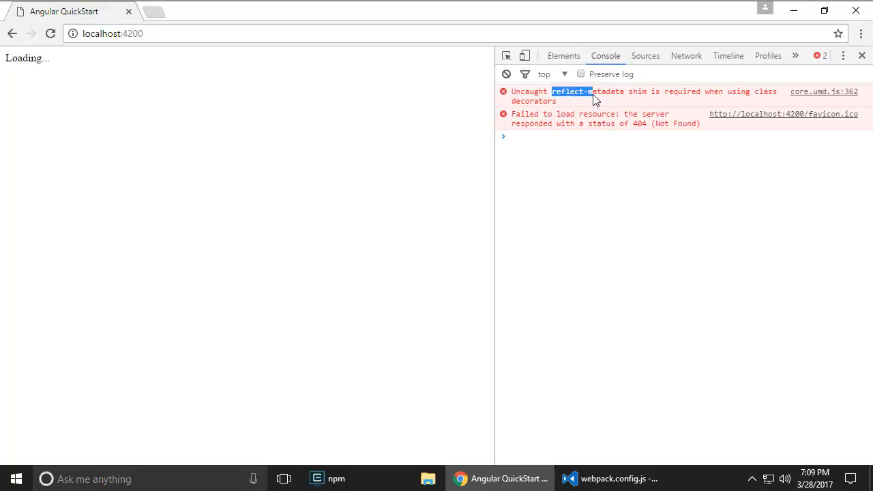
pyautogui.moveTo(621, 155)
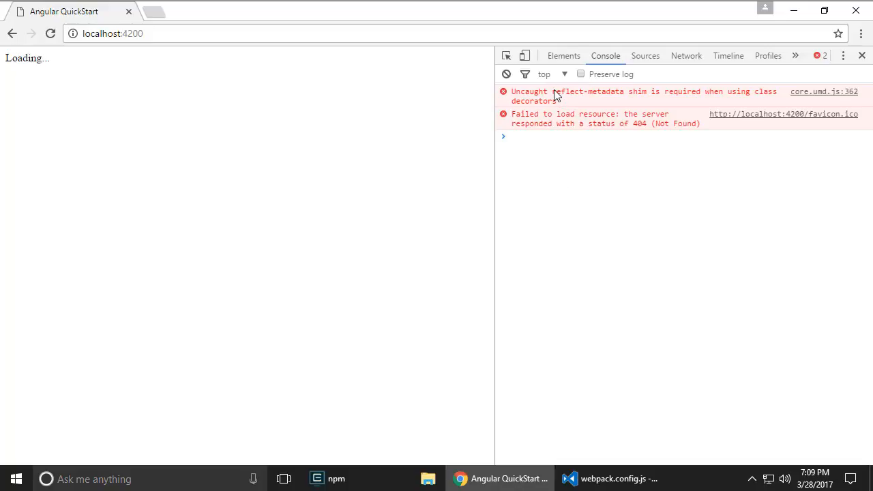
pyautogui.moveTo(696, 399)
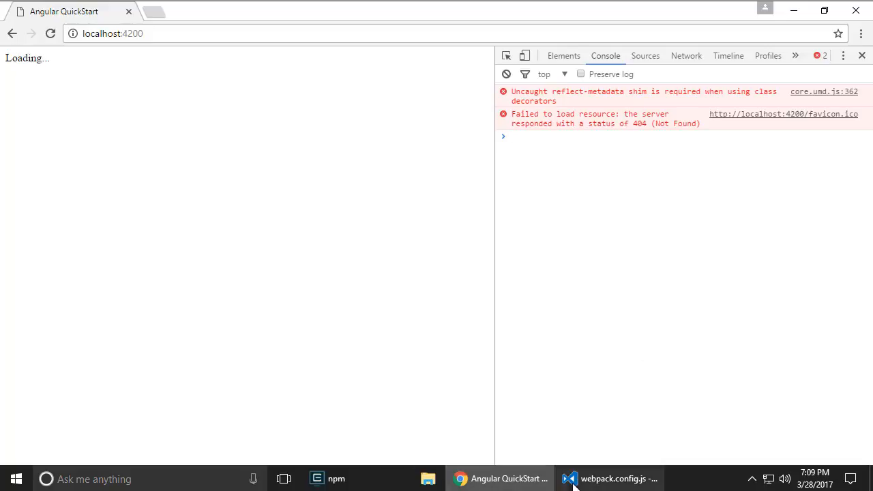
# Add import 'zone.js'; and import 'reflect-metadata'; at the top of main.ts
pyautogui.click(607, 478)
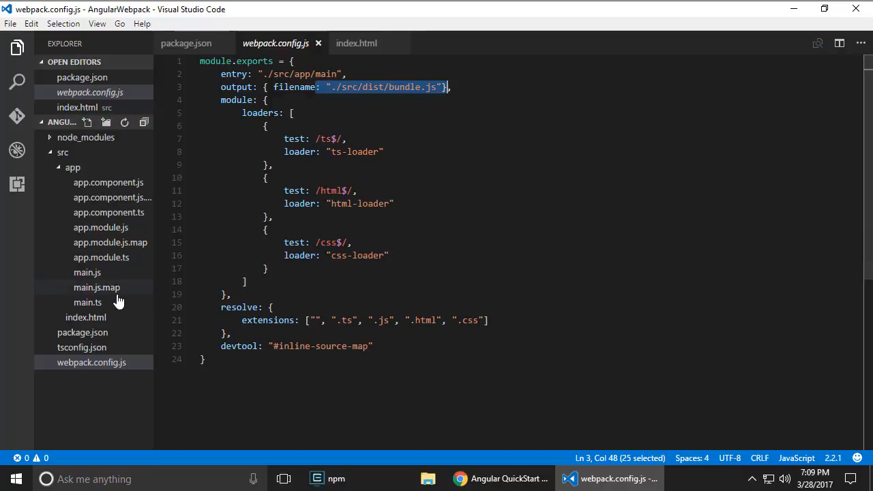
pyautogui.click(87, 303)
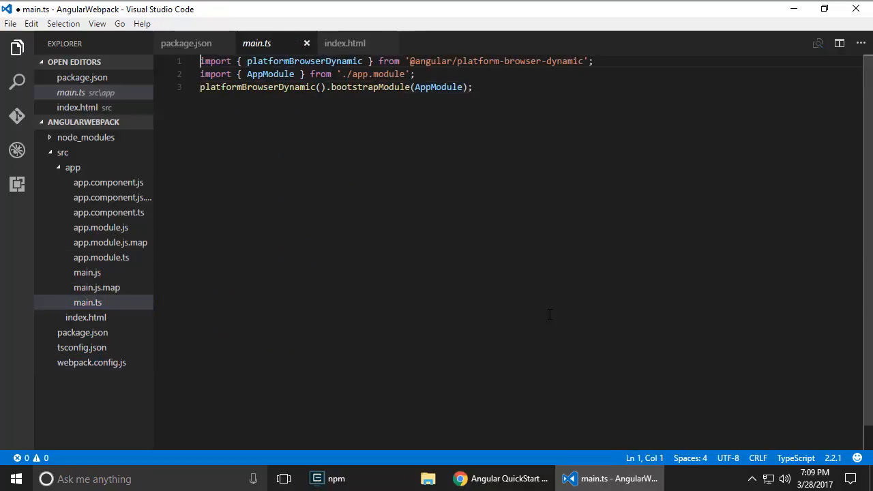
pyautogui.write('import')
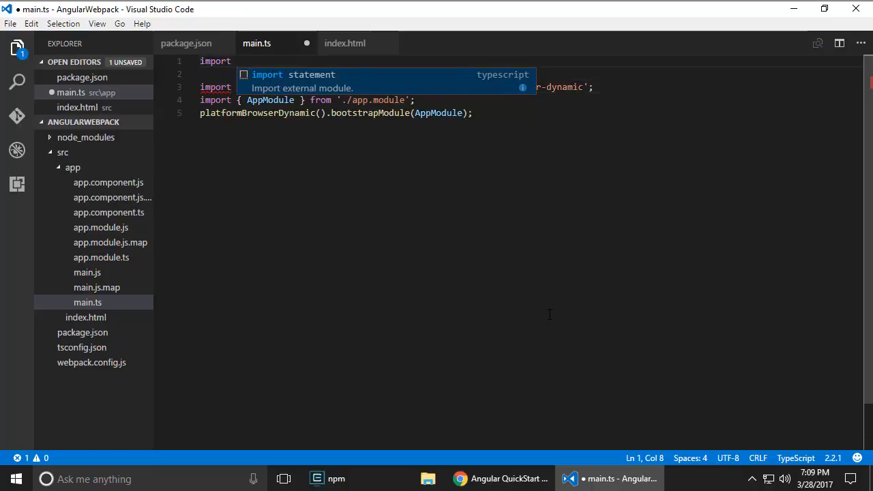
pyautogui.write("'zone.js';")
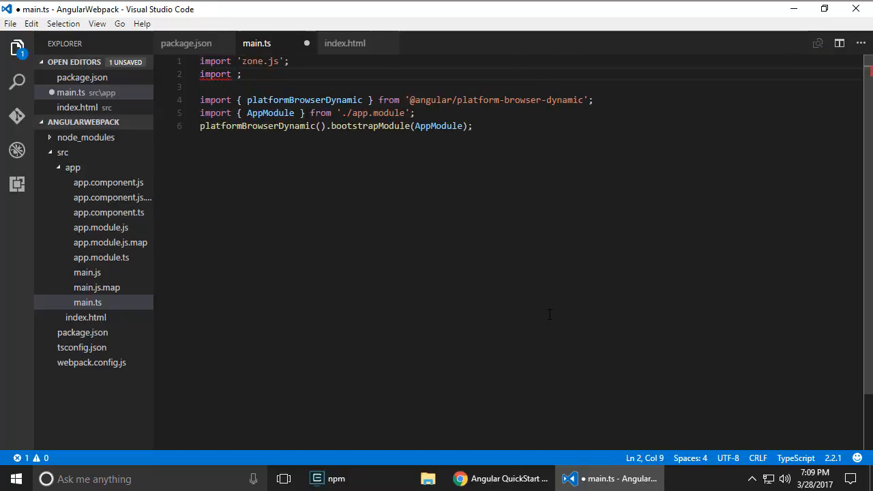
pyautogui.write("'reflect-metadata'")
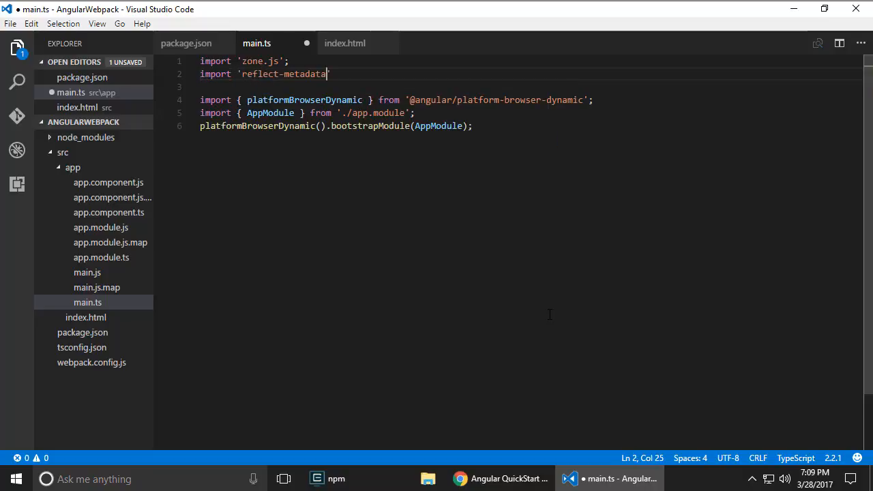
pyautogui.write(';')
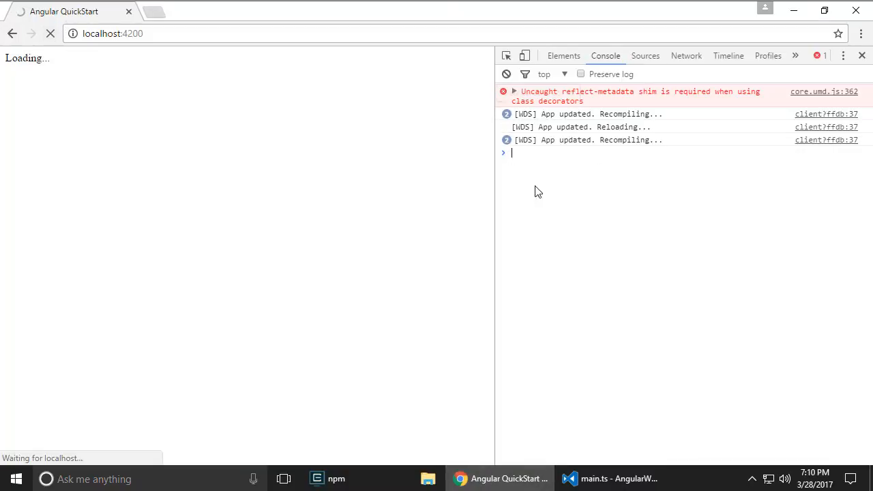
# Watch the reloaded app render My First Angular App with the Hello Sahil greeting and hobbies list
pyautogui.click(506, 74)
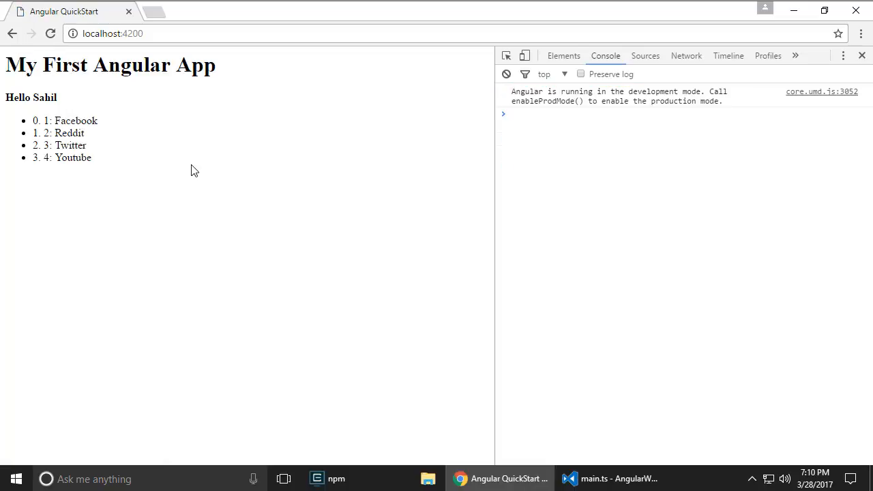
pyautogui.moveTo(294, 97)
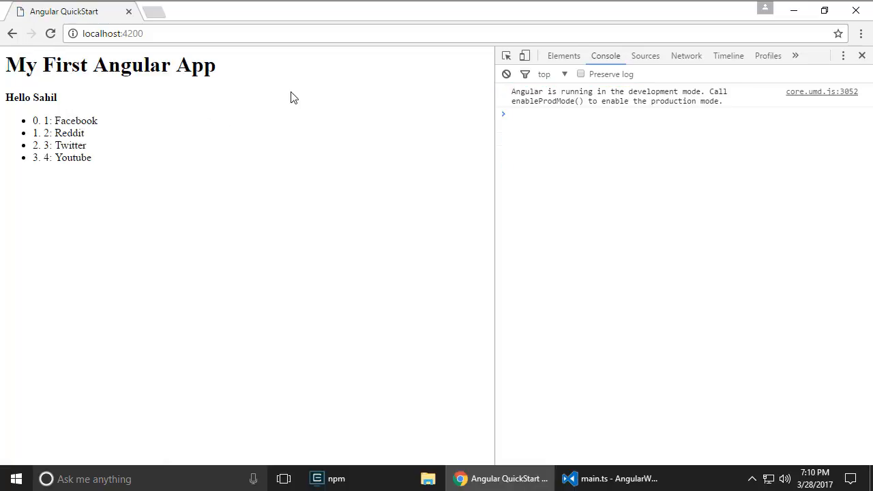
# Locate the source-mapped app.component.ts under webpack:// > . > src/app in Sources
pyautogui.click(644, 55)
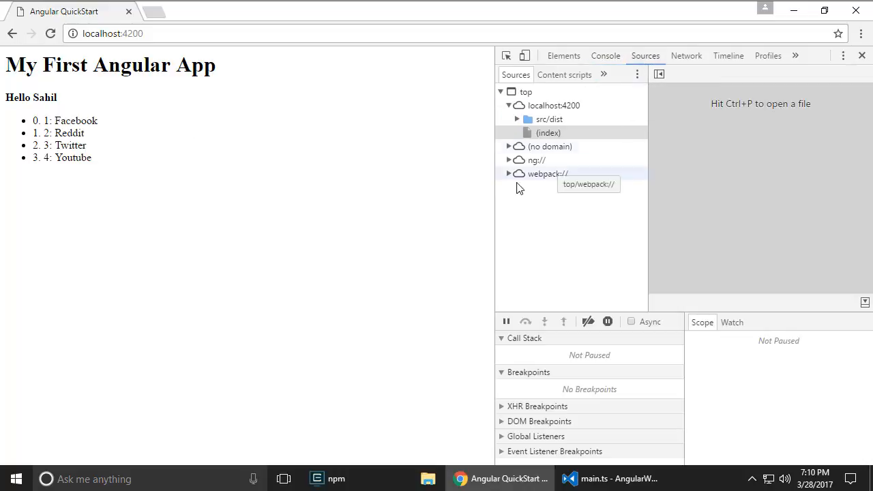
pyautogui.click(509, 173)
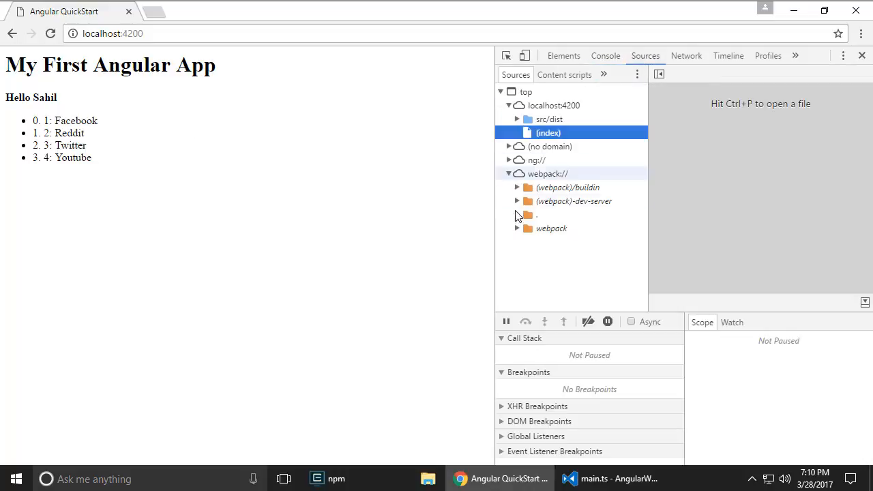
pyautogui.click(517, 215)
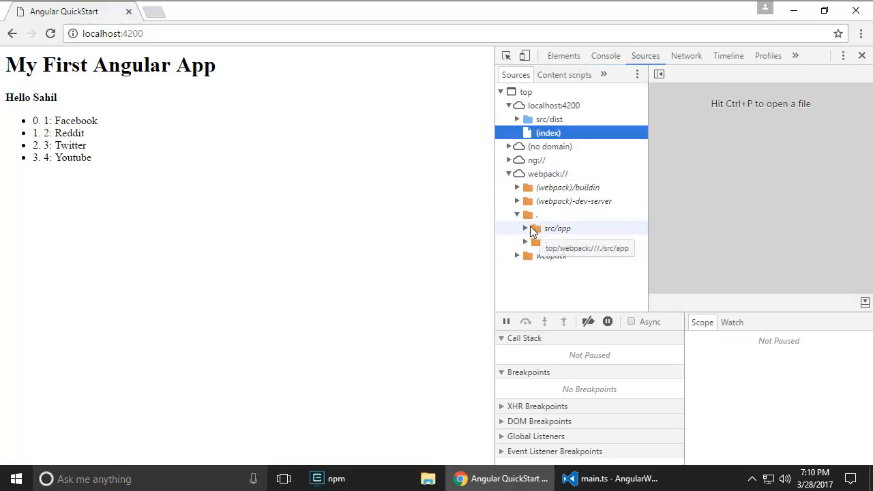
pyautogui.click(525, 228)
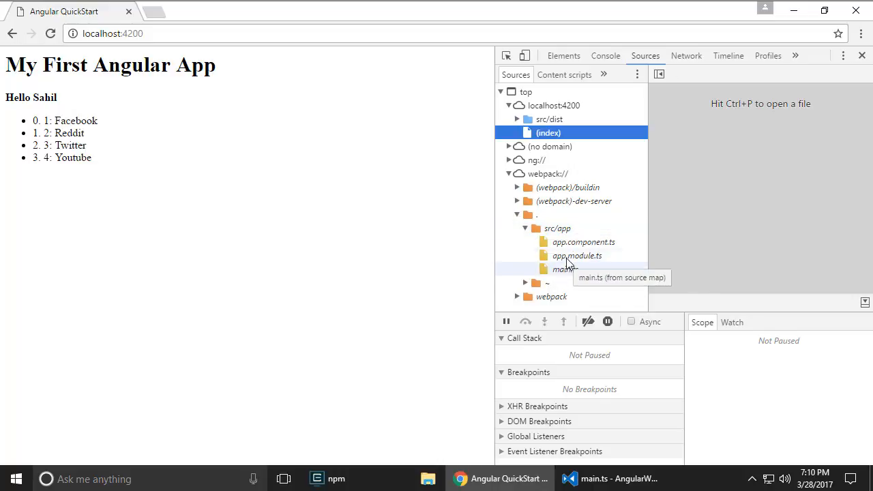
pyautogui.click(584, 243)
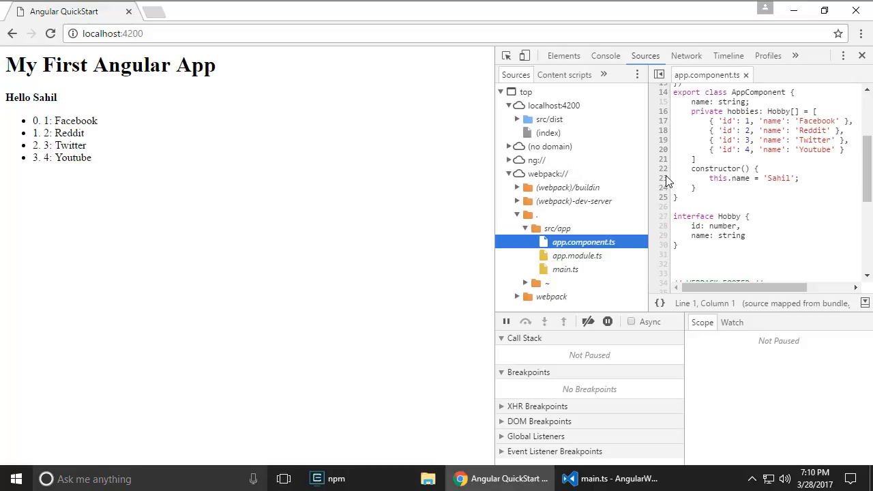
# Set a breakpoint on line 23 of app.component.ts and reload the app to hit it
pyautogui.click(663, 177)
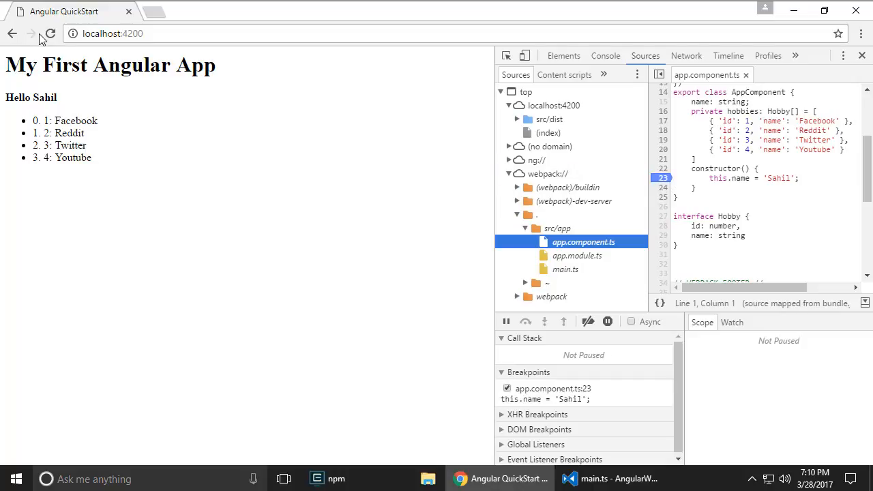
pyautogui.click(50, 32)
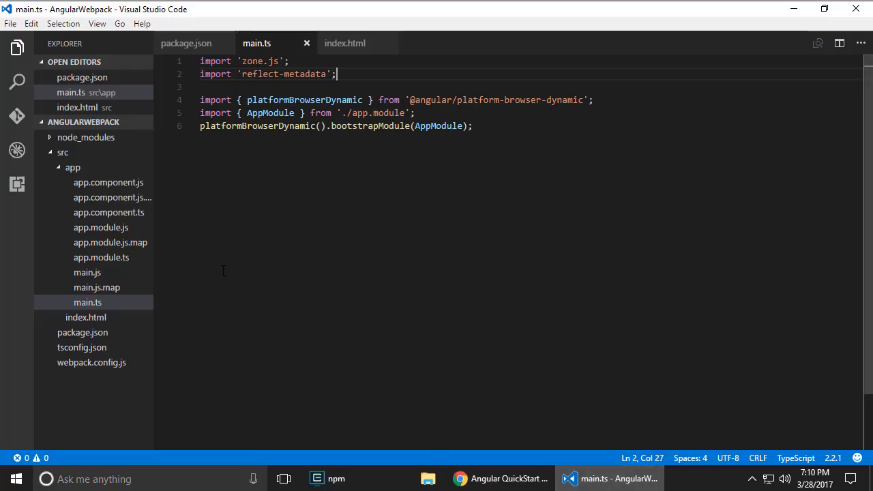
pyautogui.moveTo(229, 266)
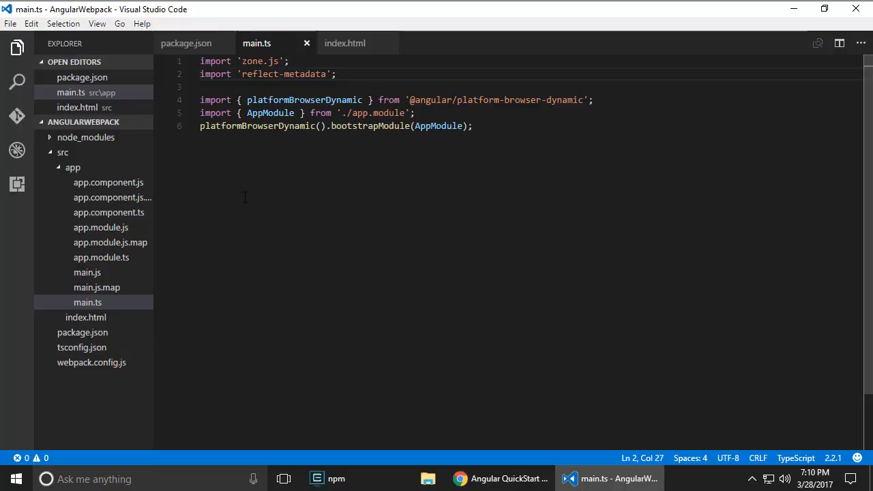
pyautogui.moveTo(279, 297)
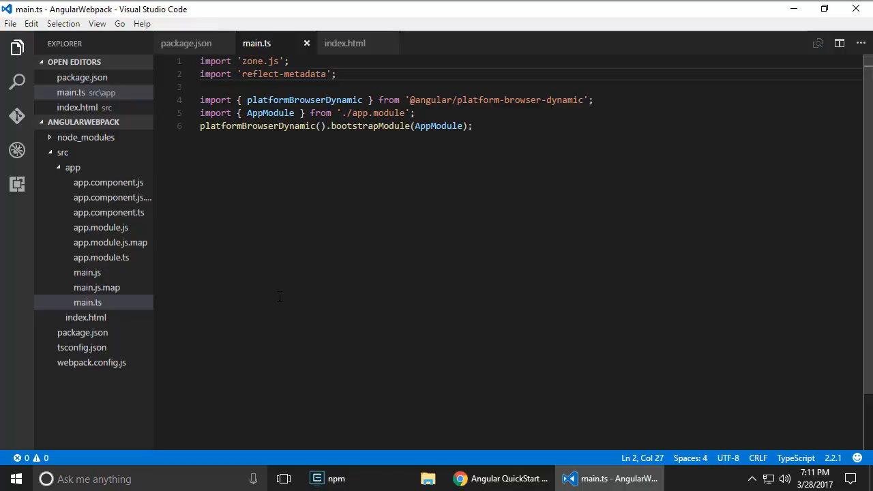
pyautogui.moveTo(583, 327)
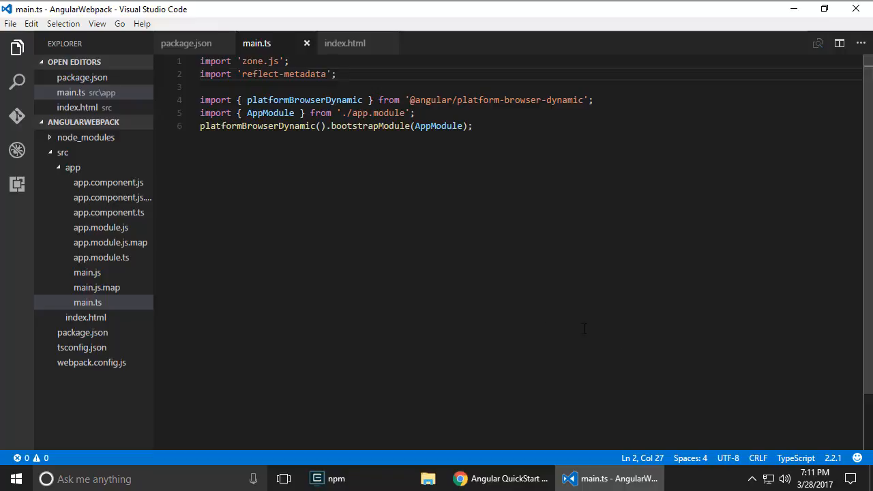